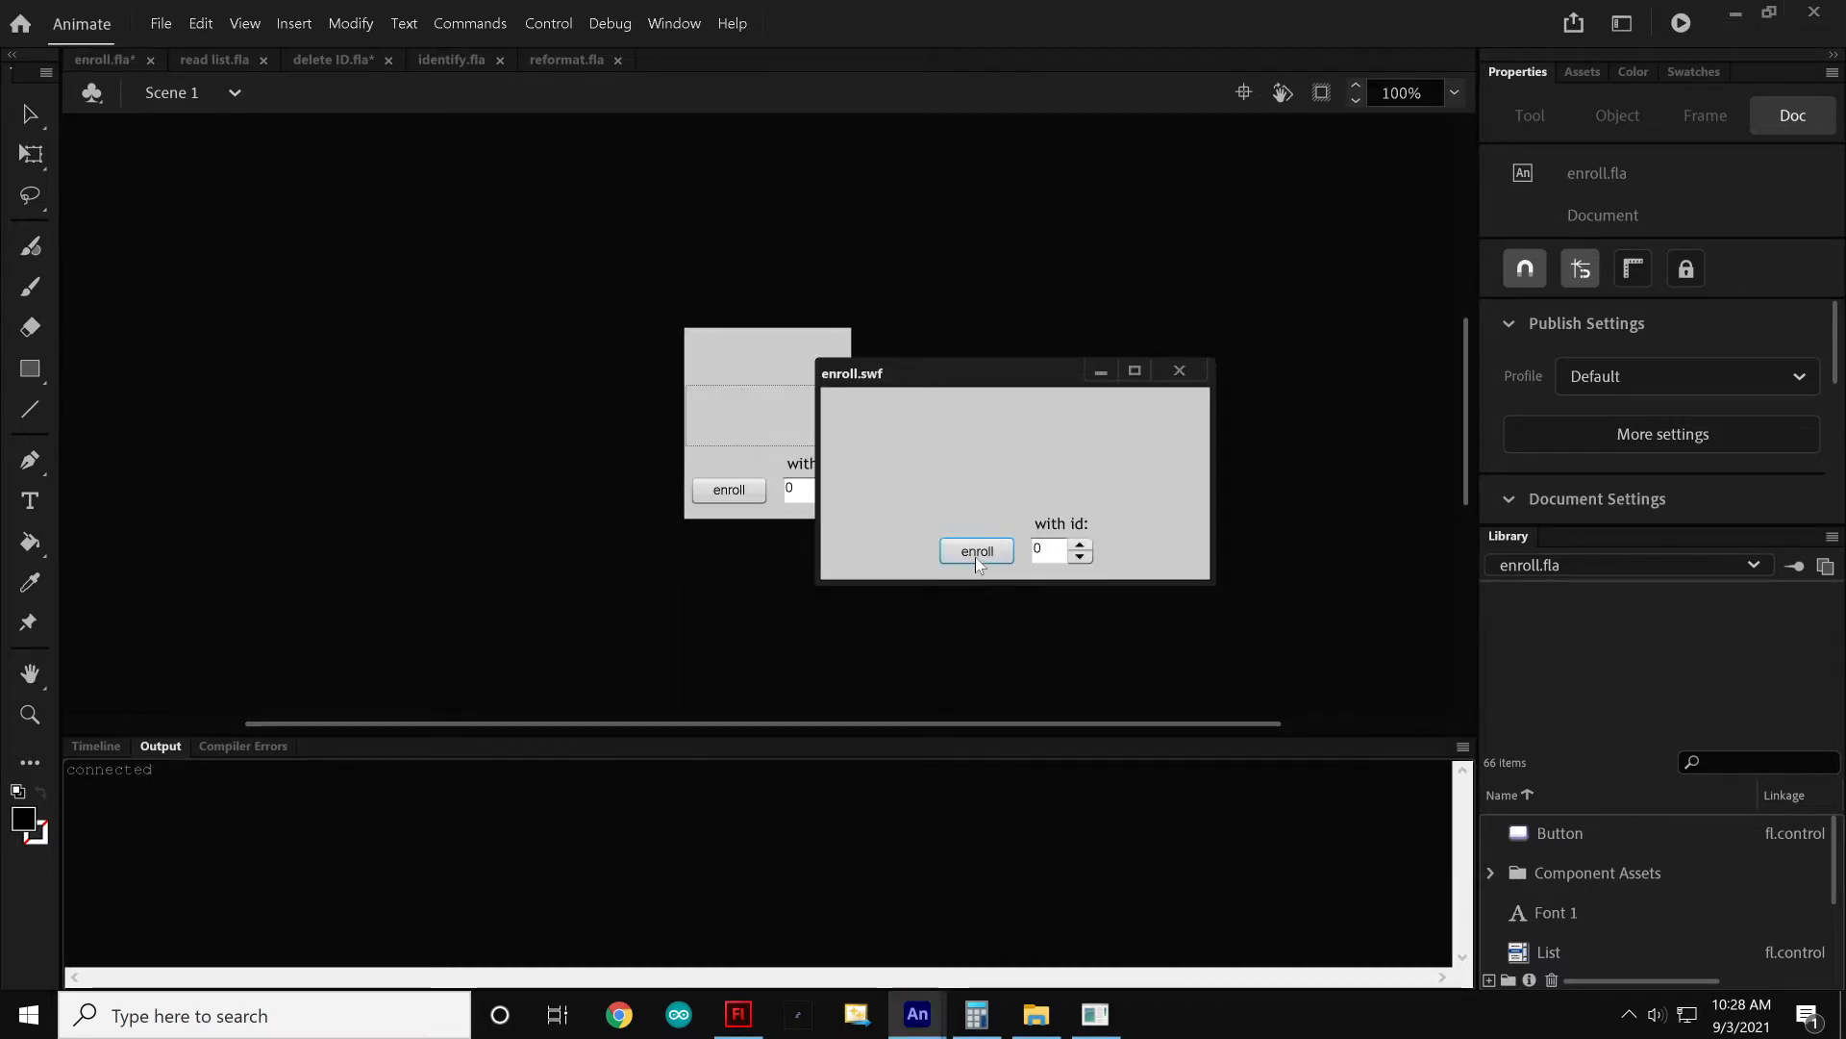
Enroll fingerprint IDs 0 and 3 in enroll.swf, then close the test window
{"action": "left_click", "coordinate": [976, 550]}
{"action": "type", "text": "3"}
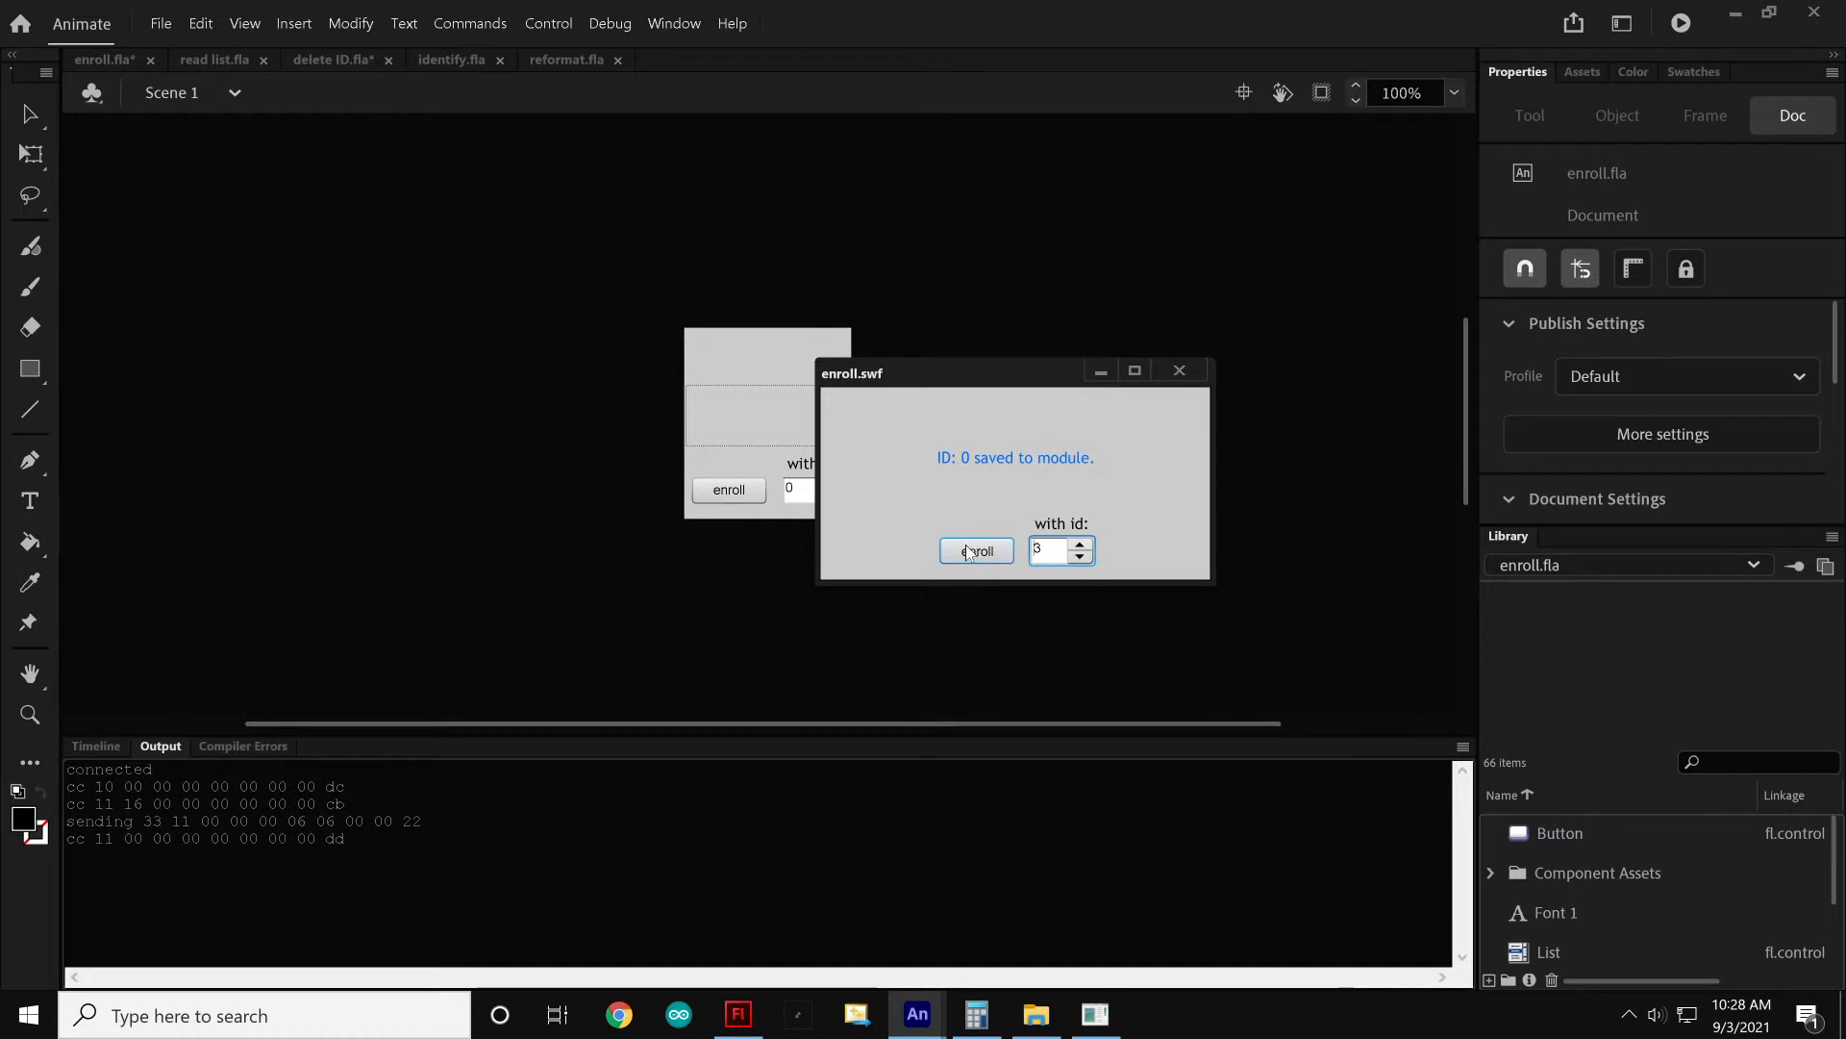
{"action": "left_click", "coordinate": [975, 550]}
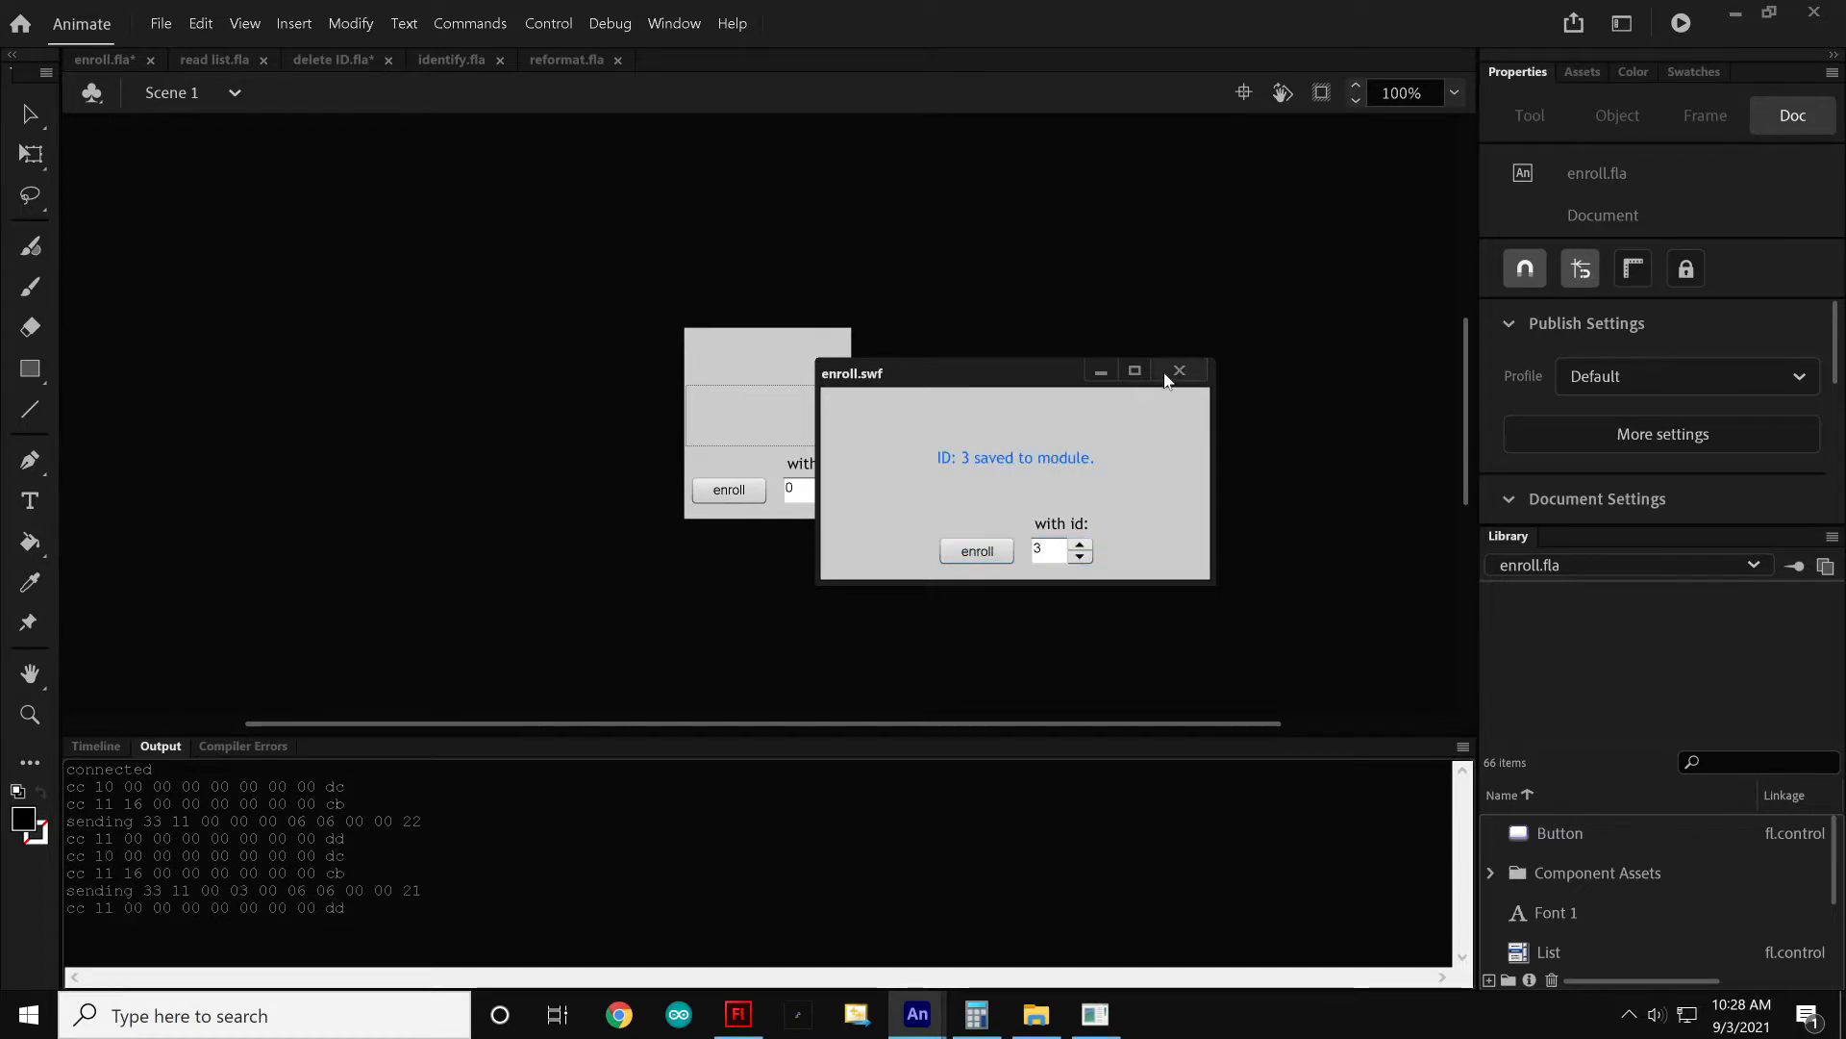
{"action": "left_click", "coordinate": [215, 59]}
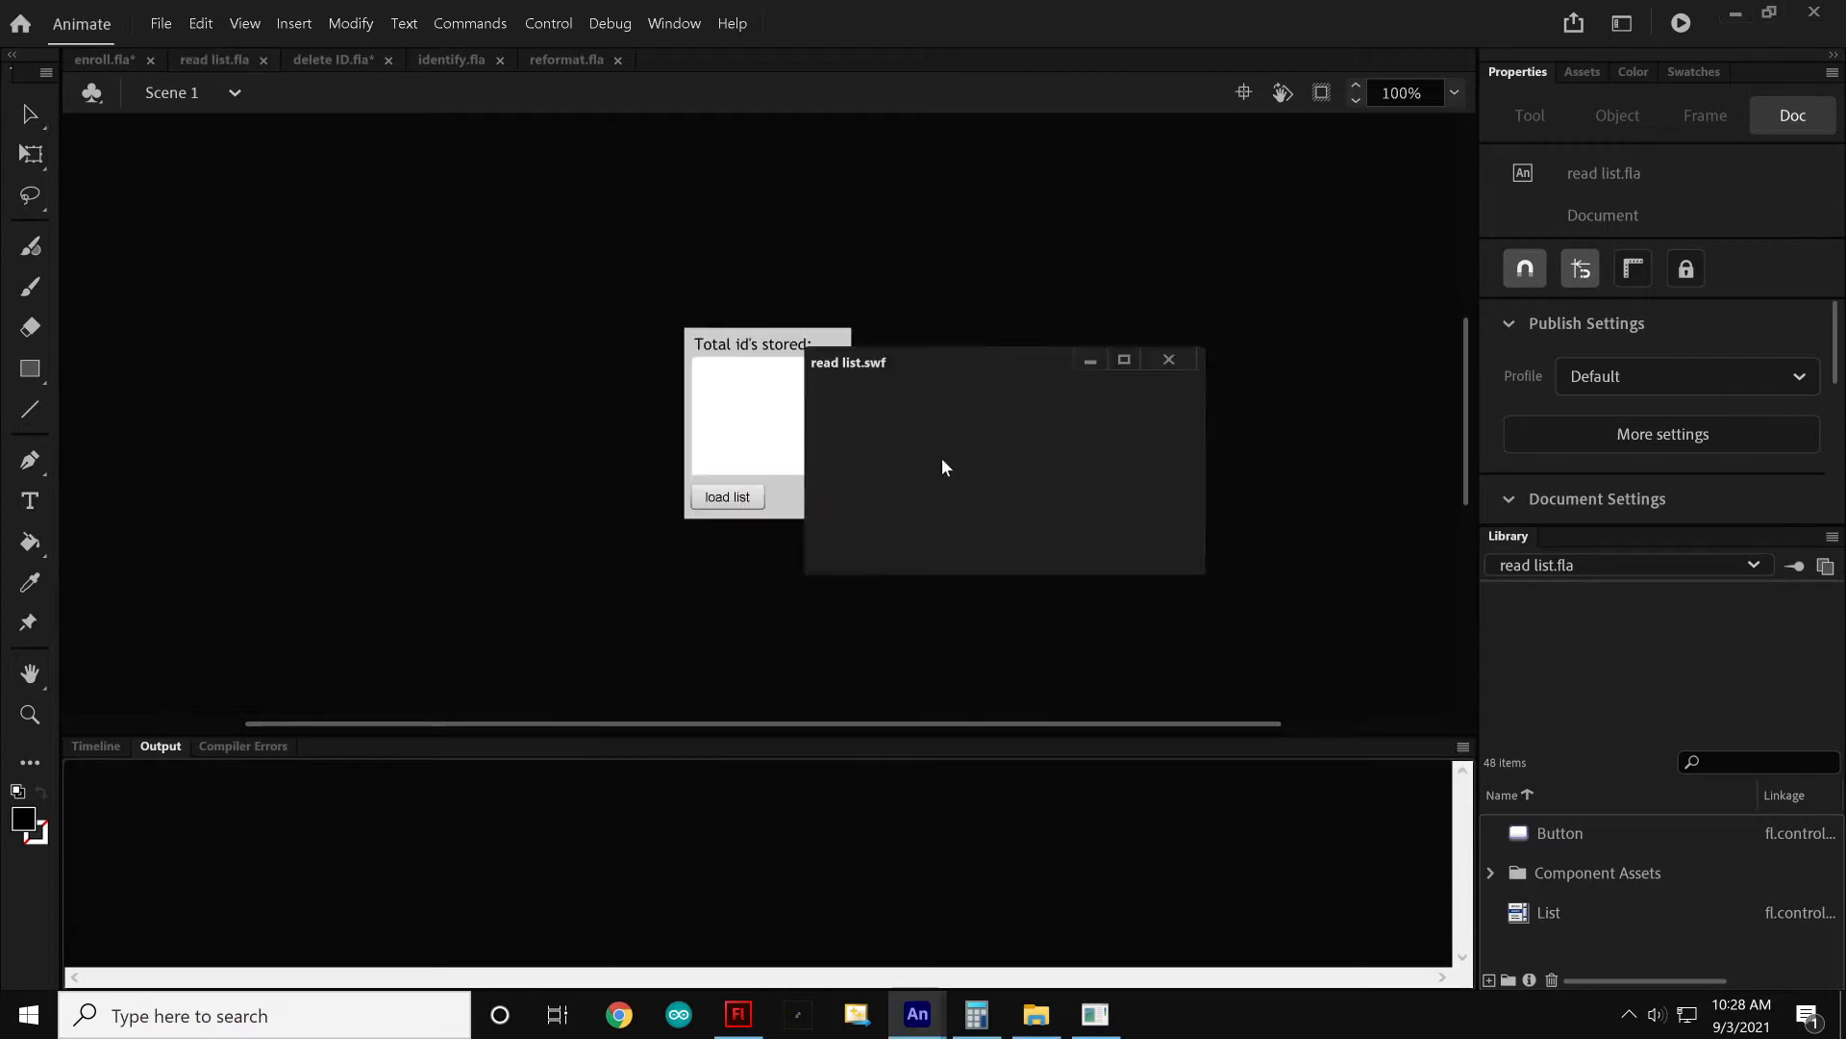
Load the stored ID list in read list.swf showing IDs 0 and 3, then close it
{"action": "left_click", "coordinate": [964, 545]}
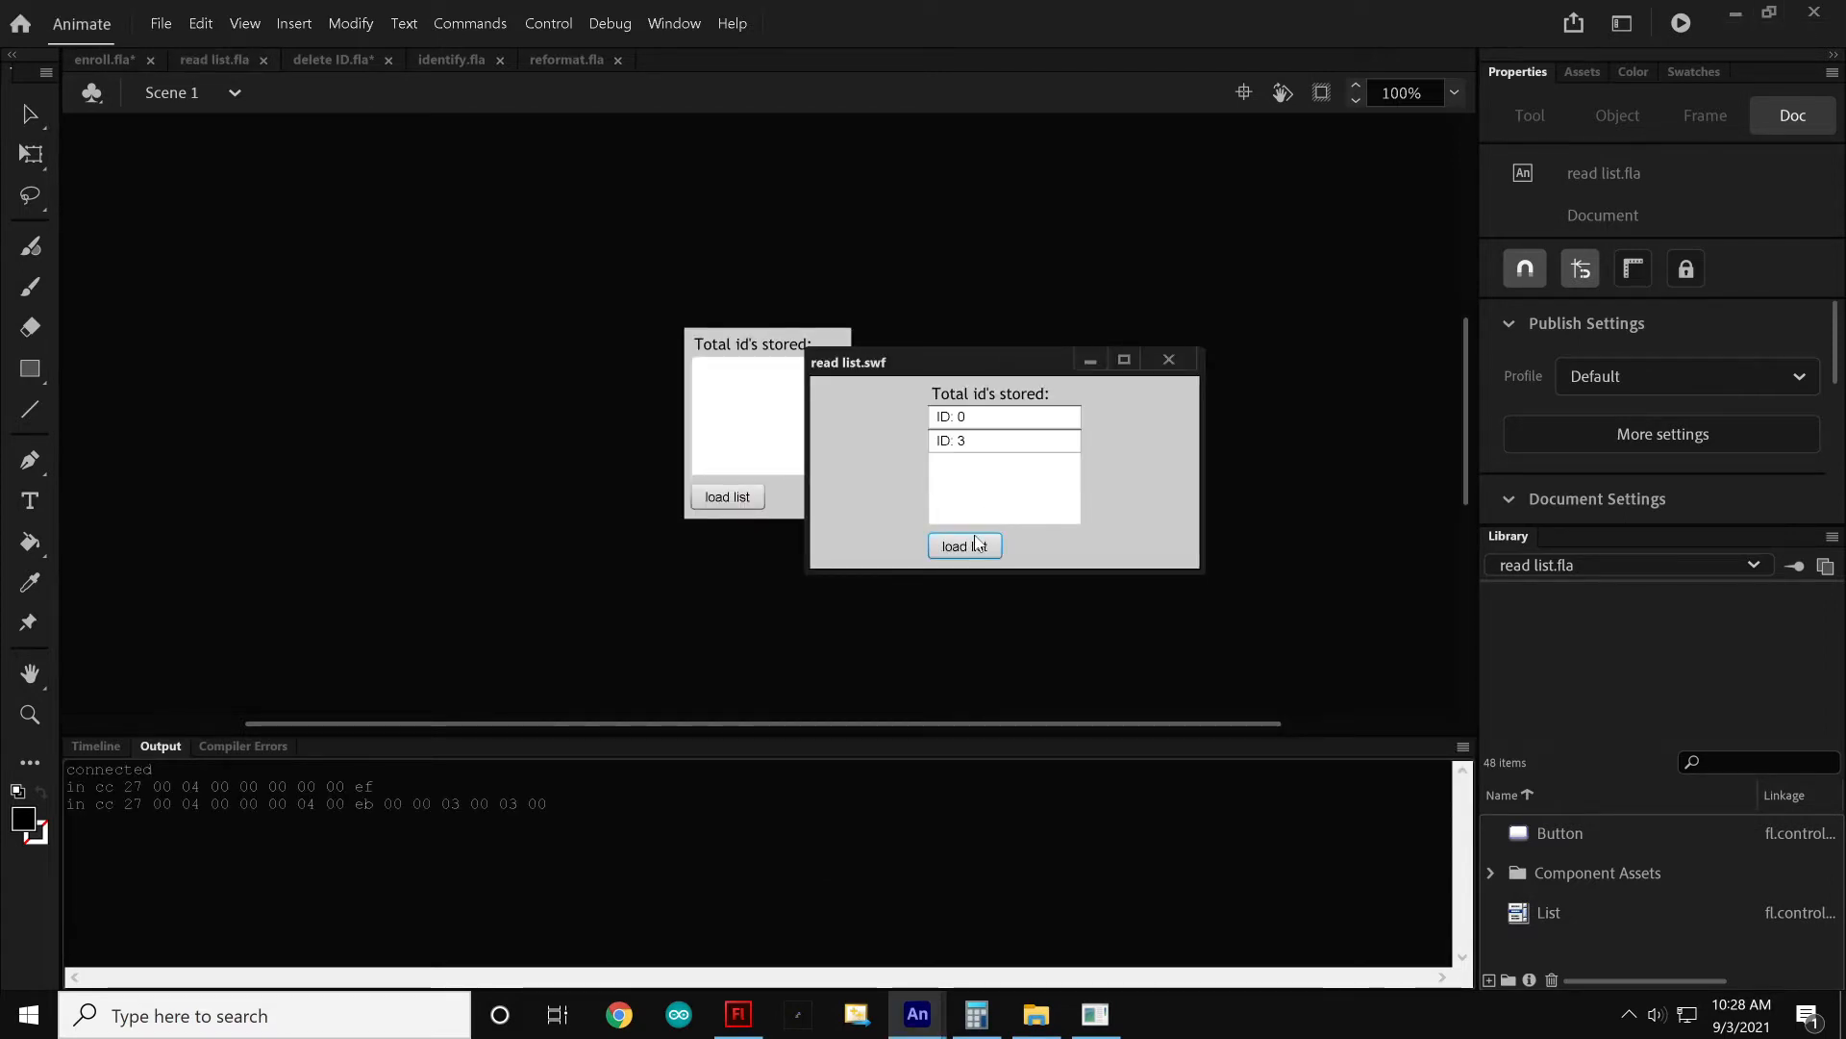
{"action": "left_click", "coordinate": [963, 546]}
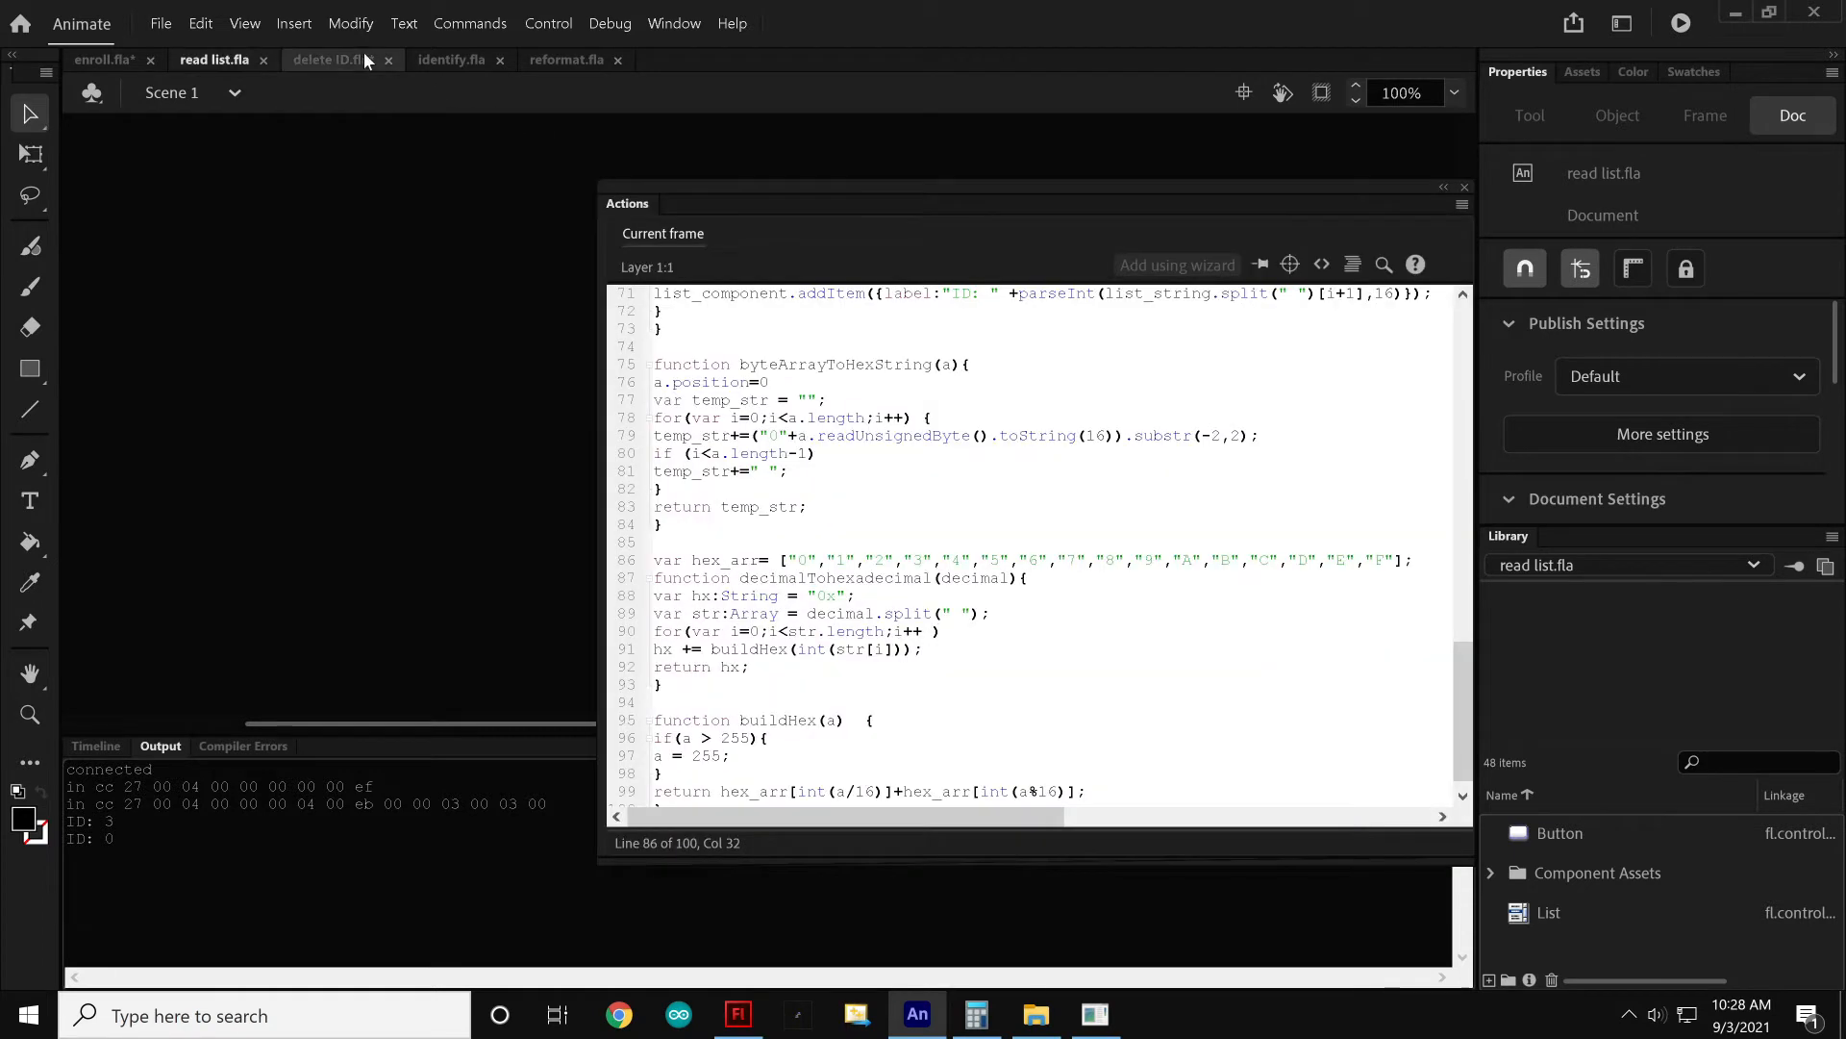
Review the delete ID.fla frame code, then switch to identify.fla
{"action": "left_click", "coordinate": [330, 59]}
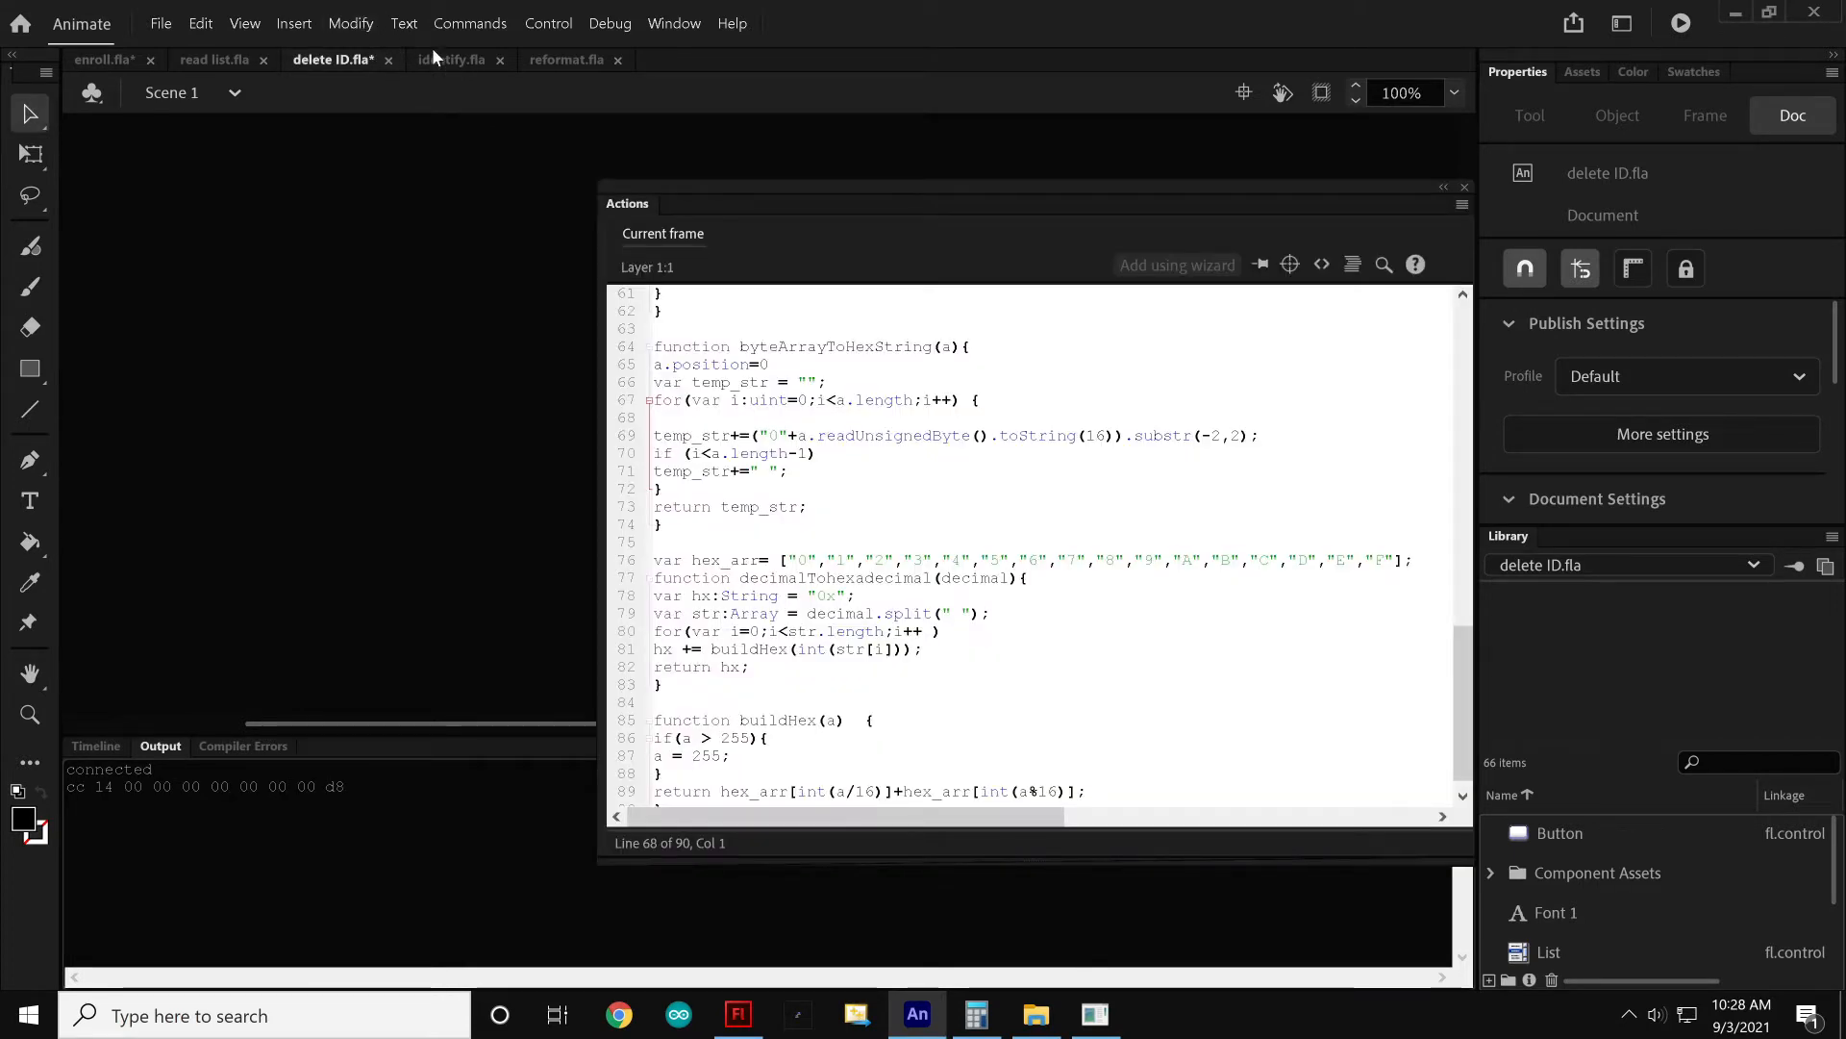
{"action": "left_click", "coordinate": [456, 59]}
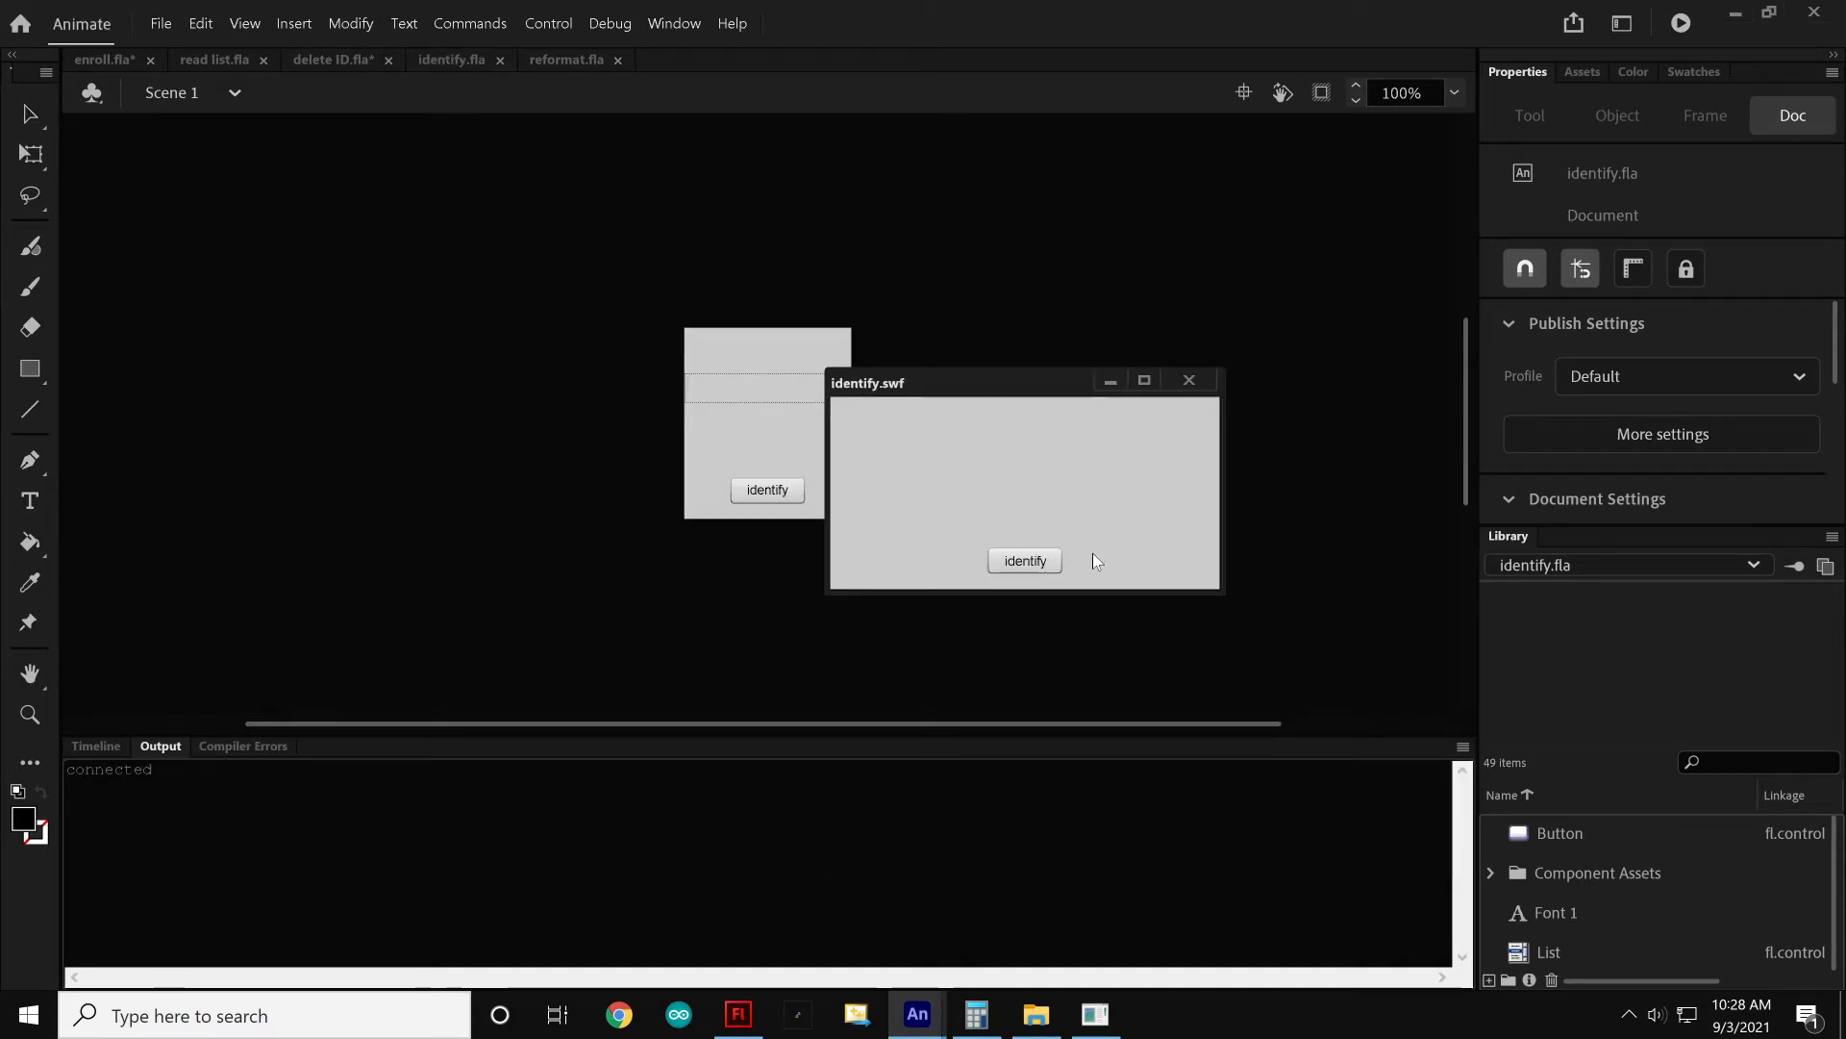
Run identify four times: no finger, ID 3 granted, unknown finger denied; then close
{"action": "left_click", "coordinate": [1023, 560]}
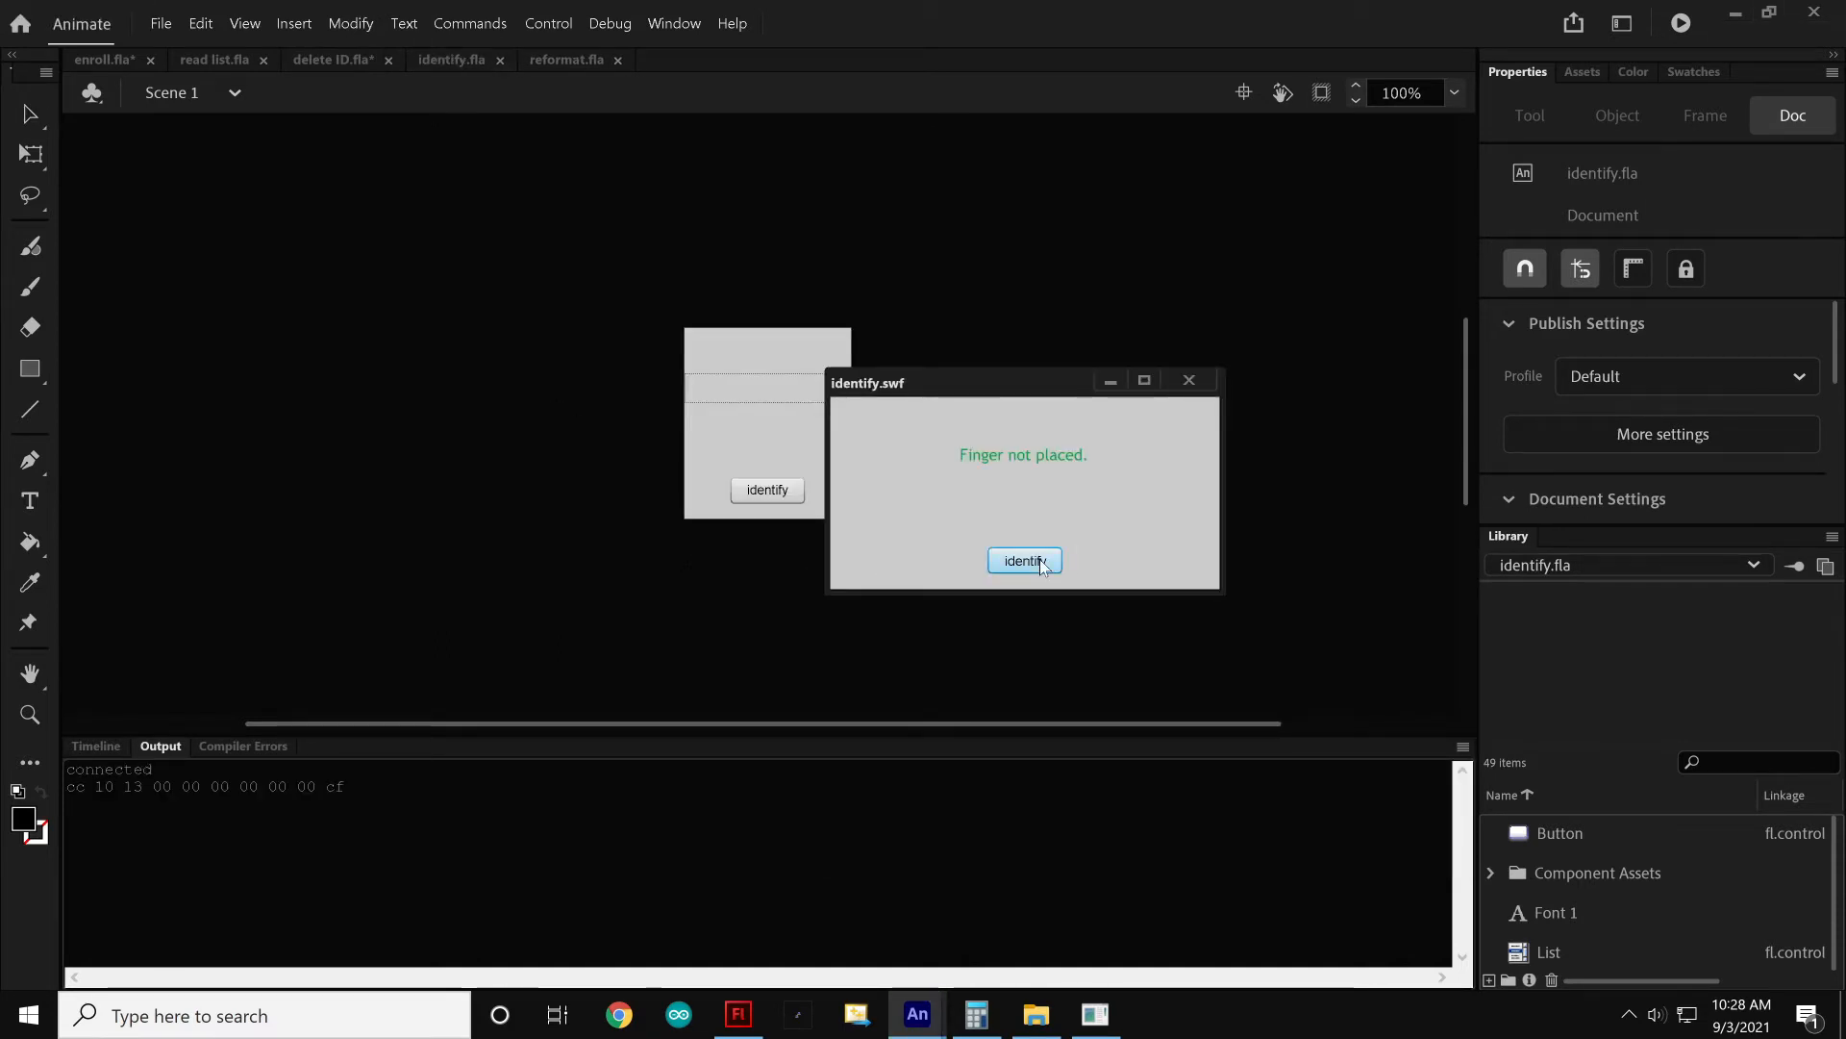
{"action": "left_click", "coordinate": [1023, 559]}
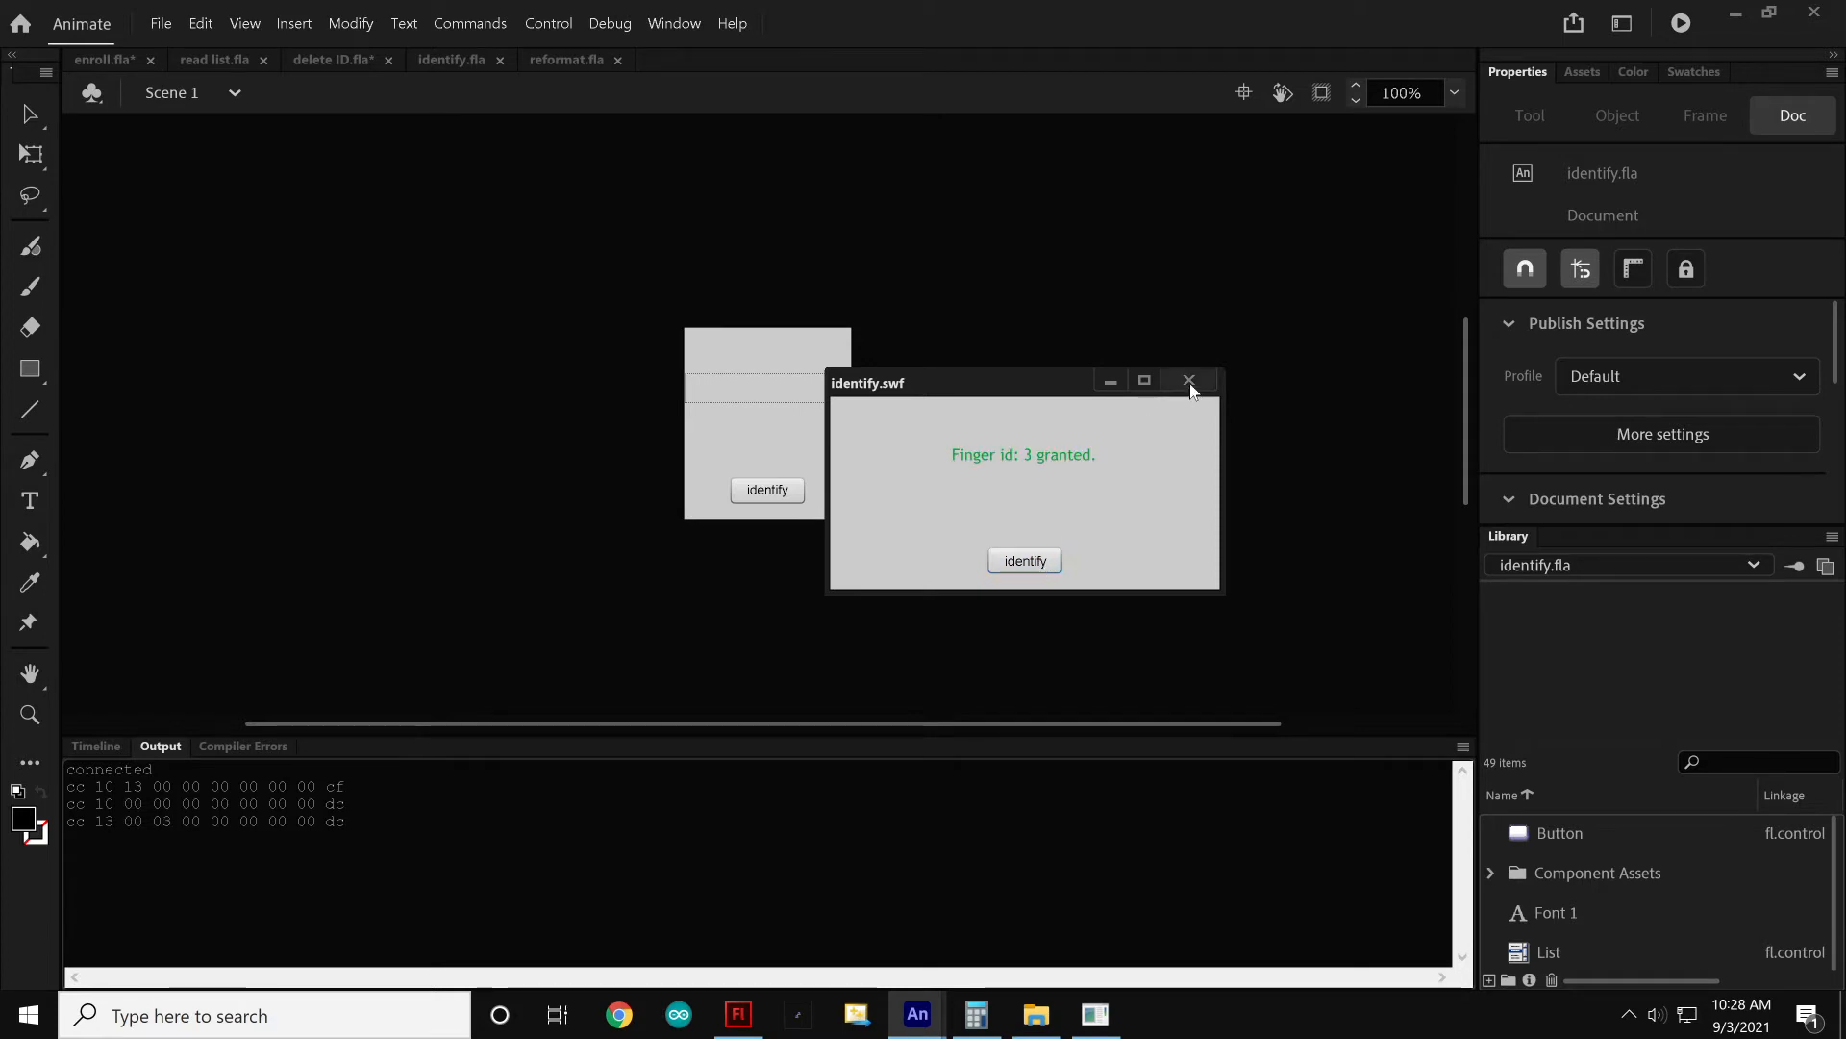
{"action": "left_click", "coordinate": [1023, 560]}
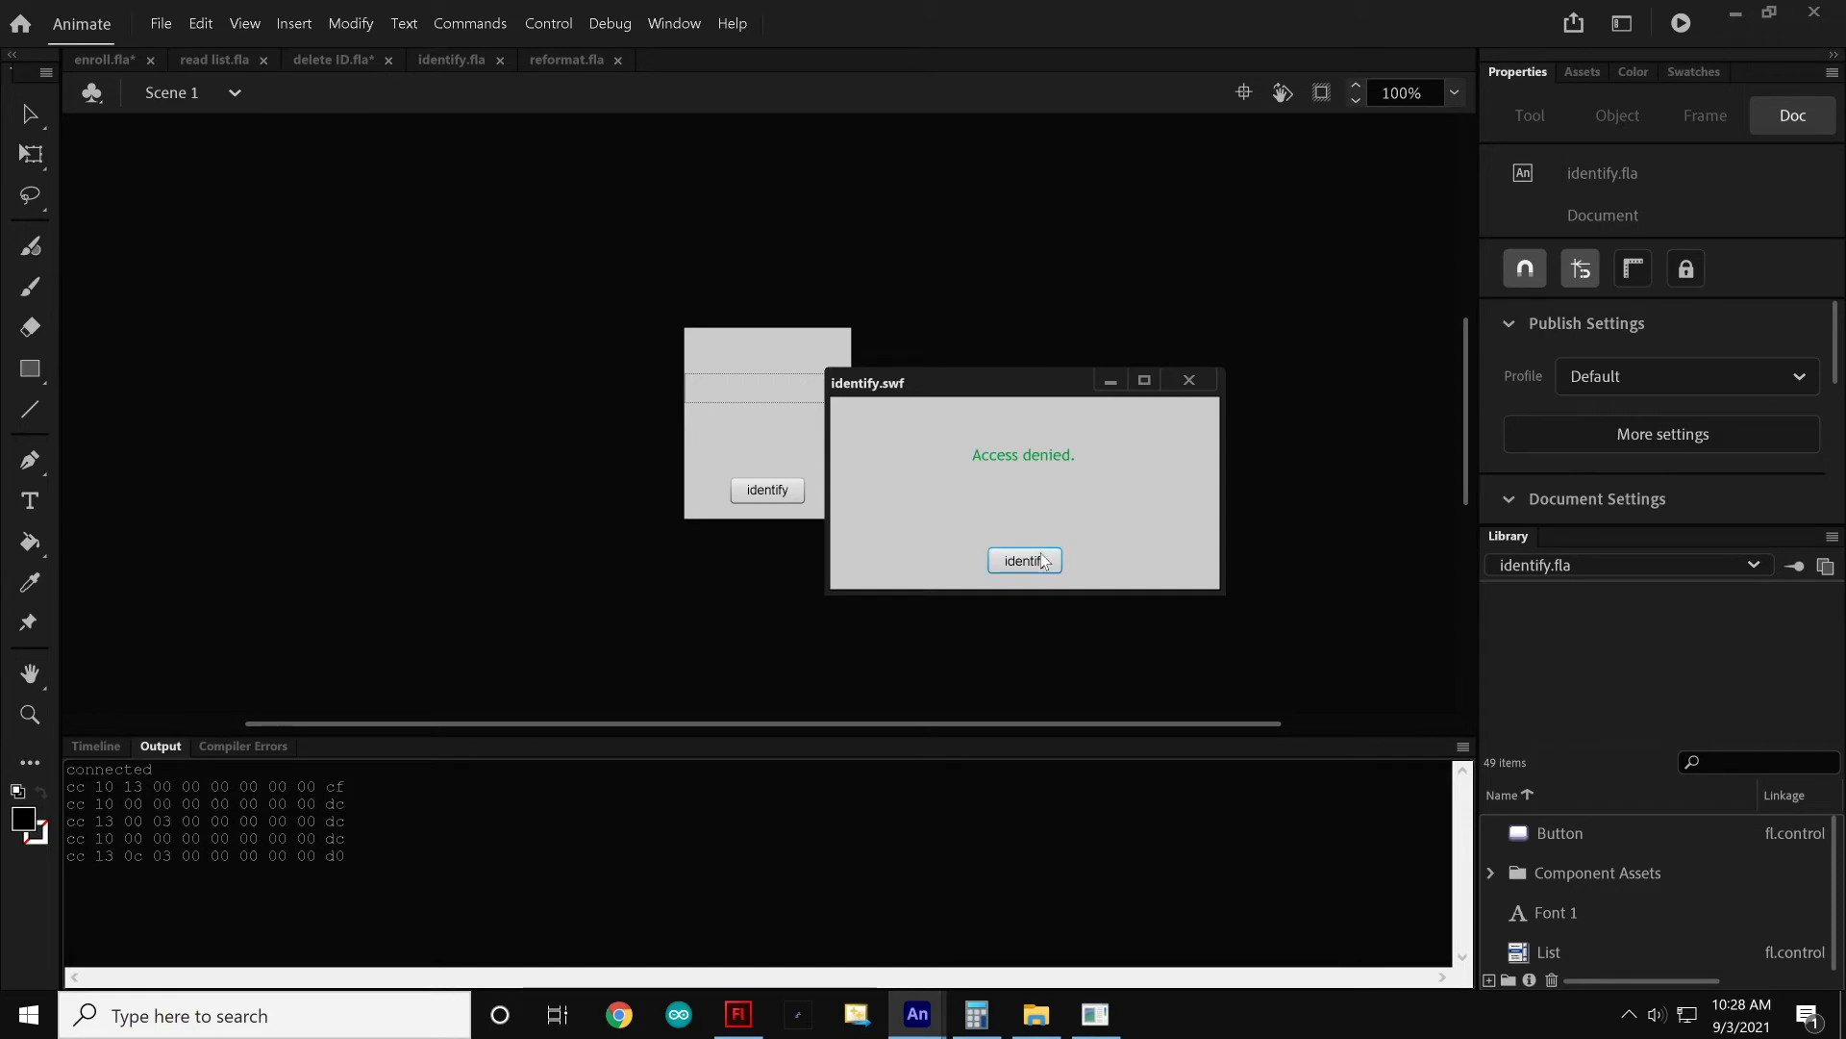
{"action": "left_click", "coordinate": [1023, 560]}
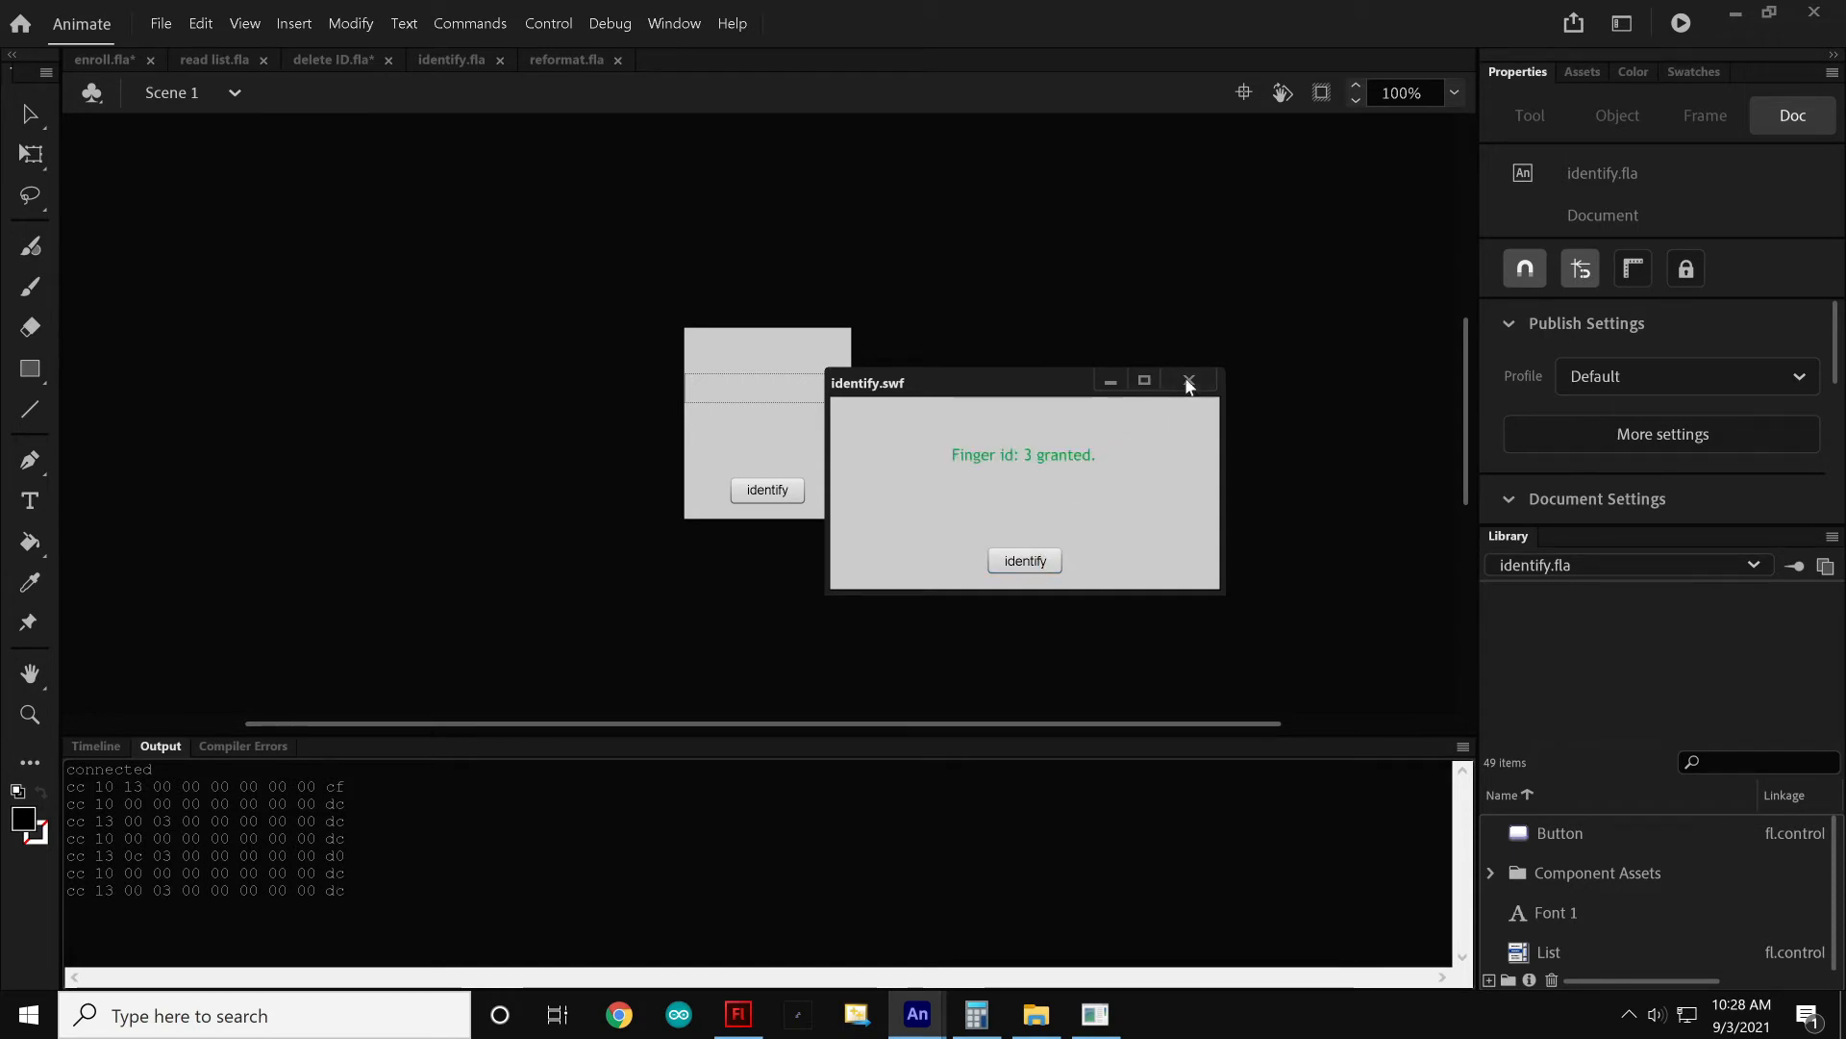
{"action": "left_click", "coordinate": [1189, 381]}
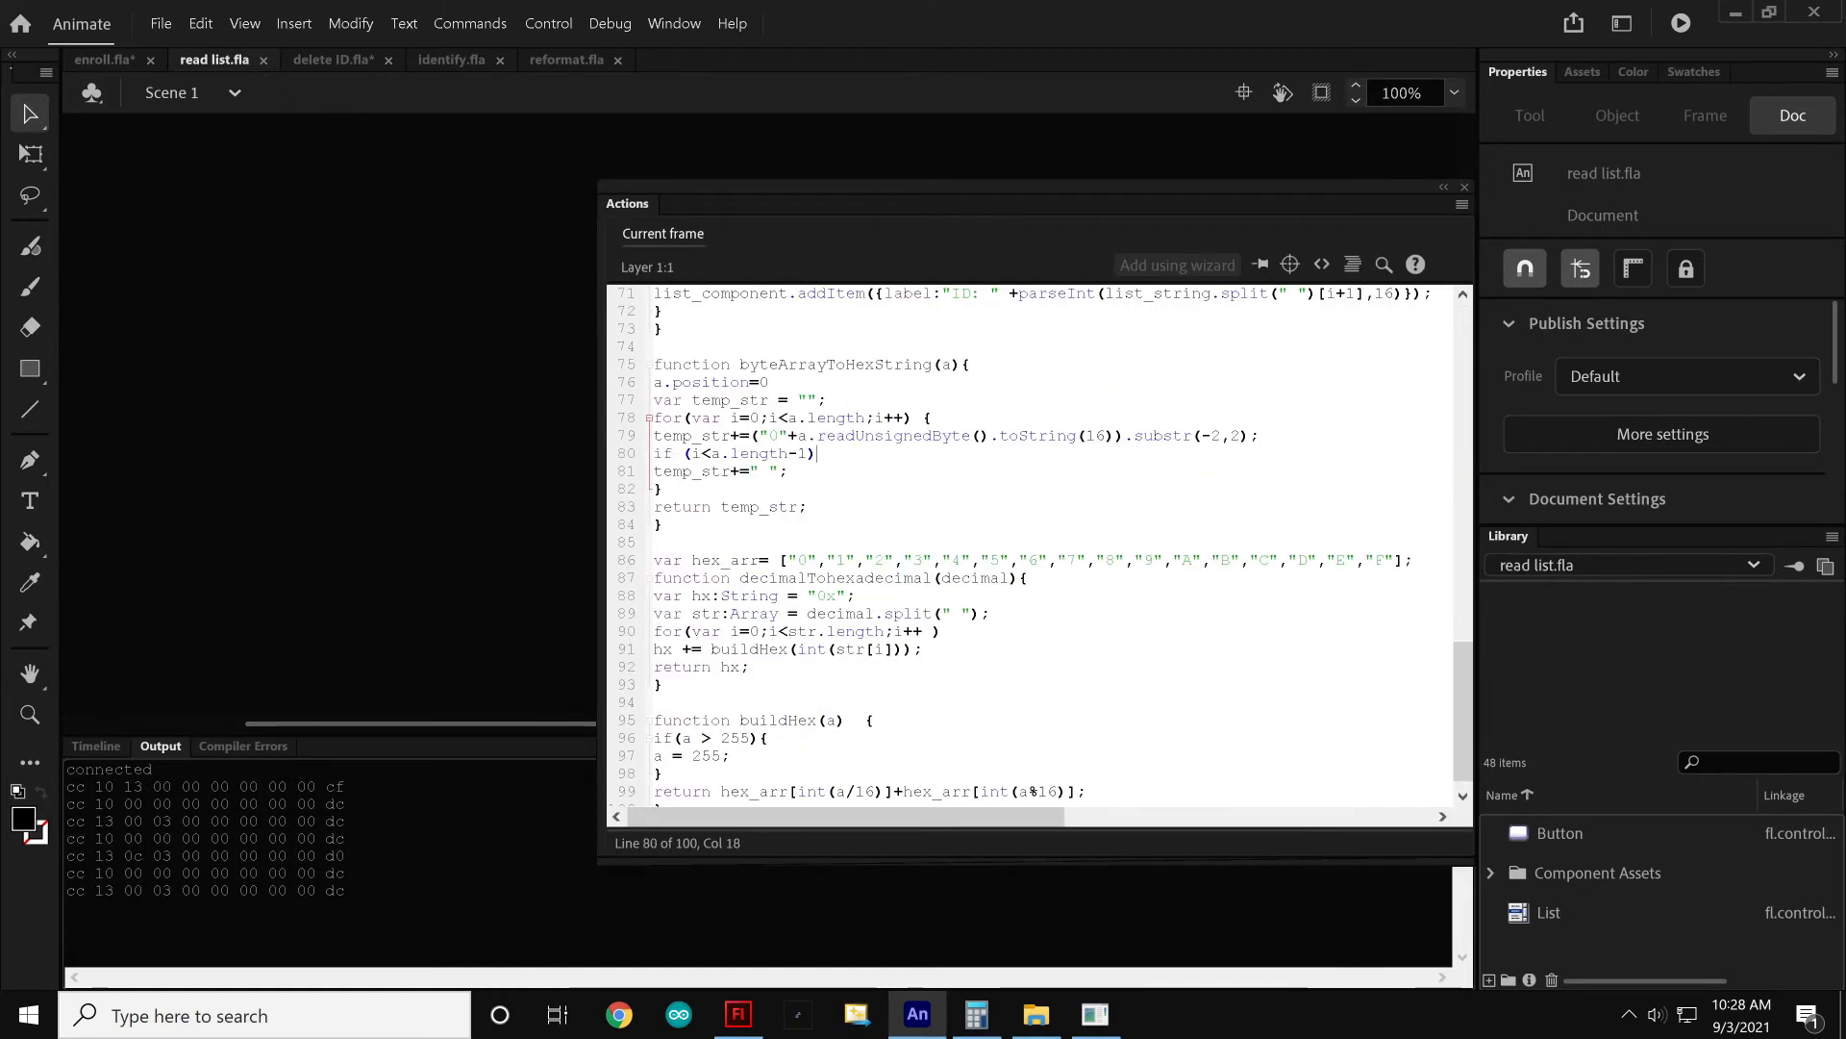
Retest read list.fla and reload the list, now showing only ID 3, then close
{"action": "left_click", "coordinate": [1682, 22]}
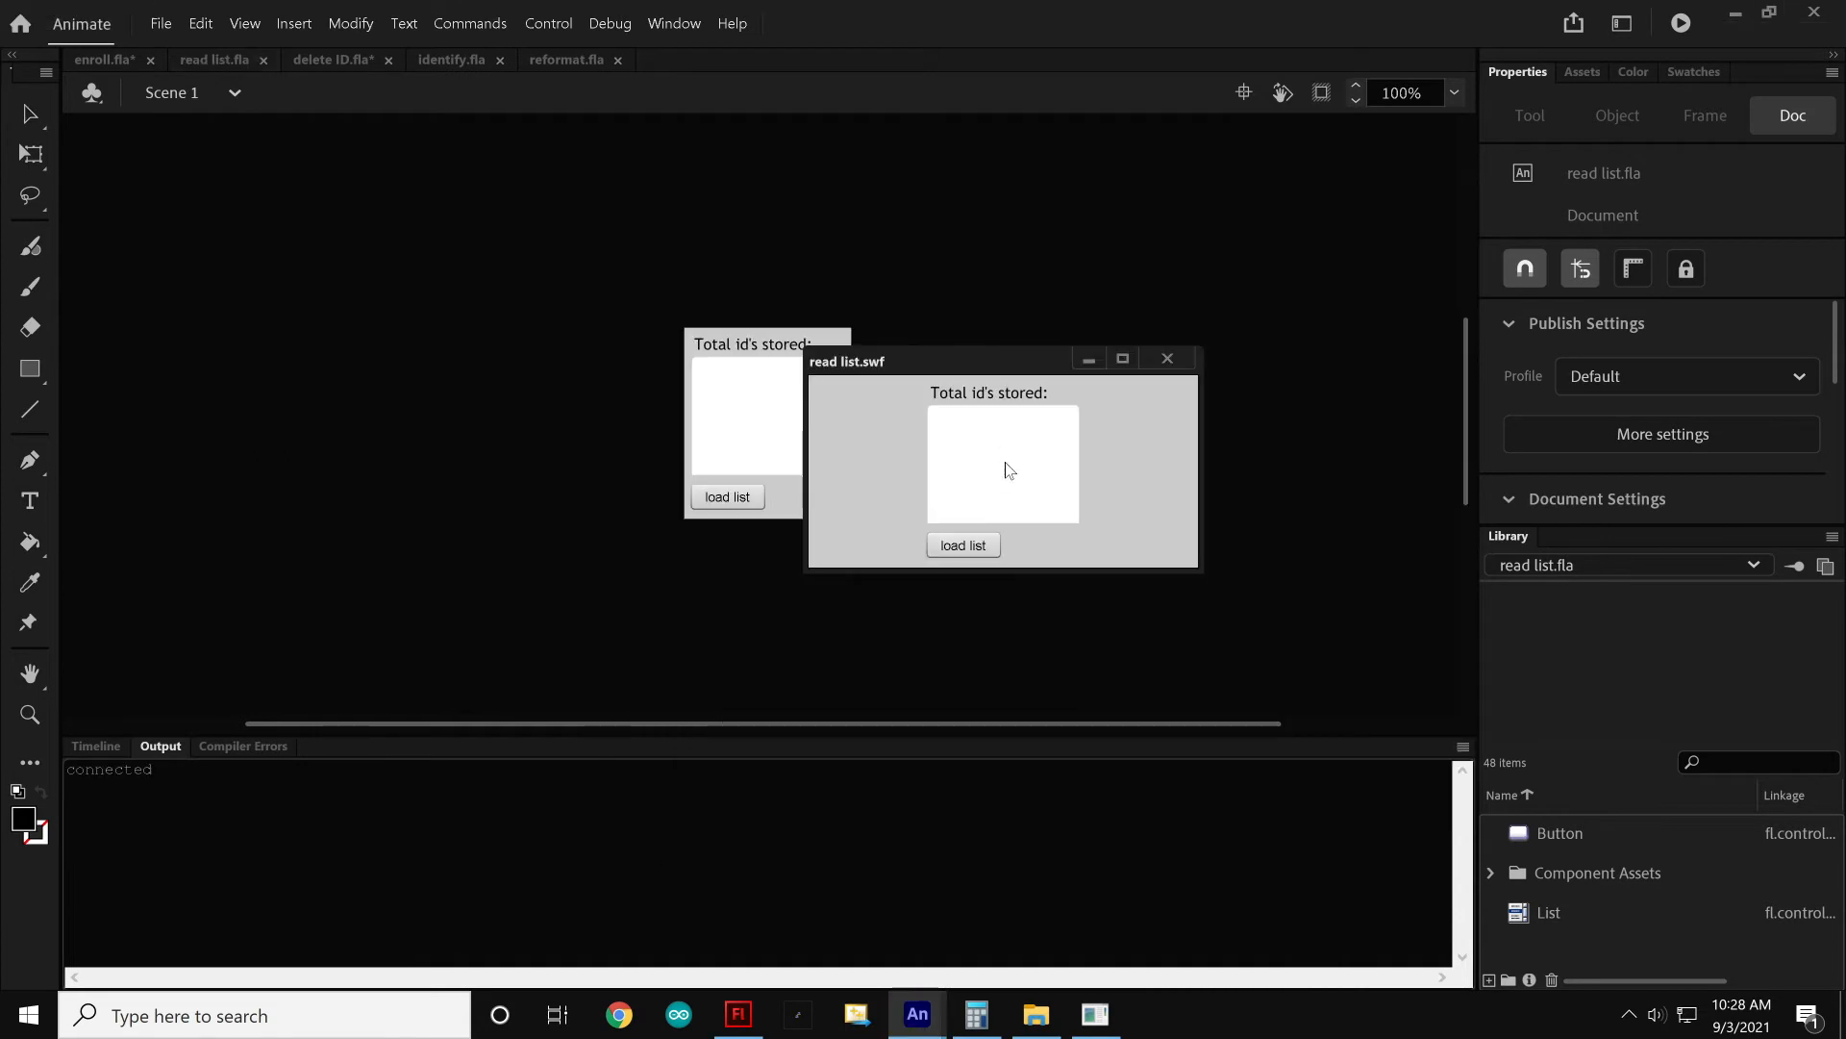
{"action": "left_click", "coordinate": [961, 544]}
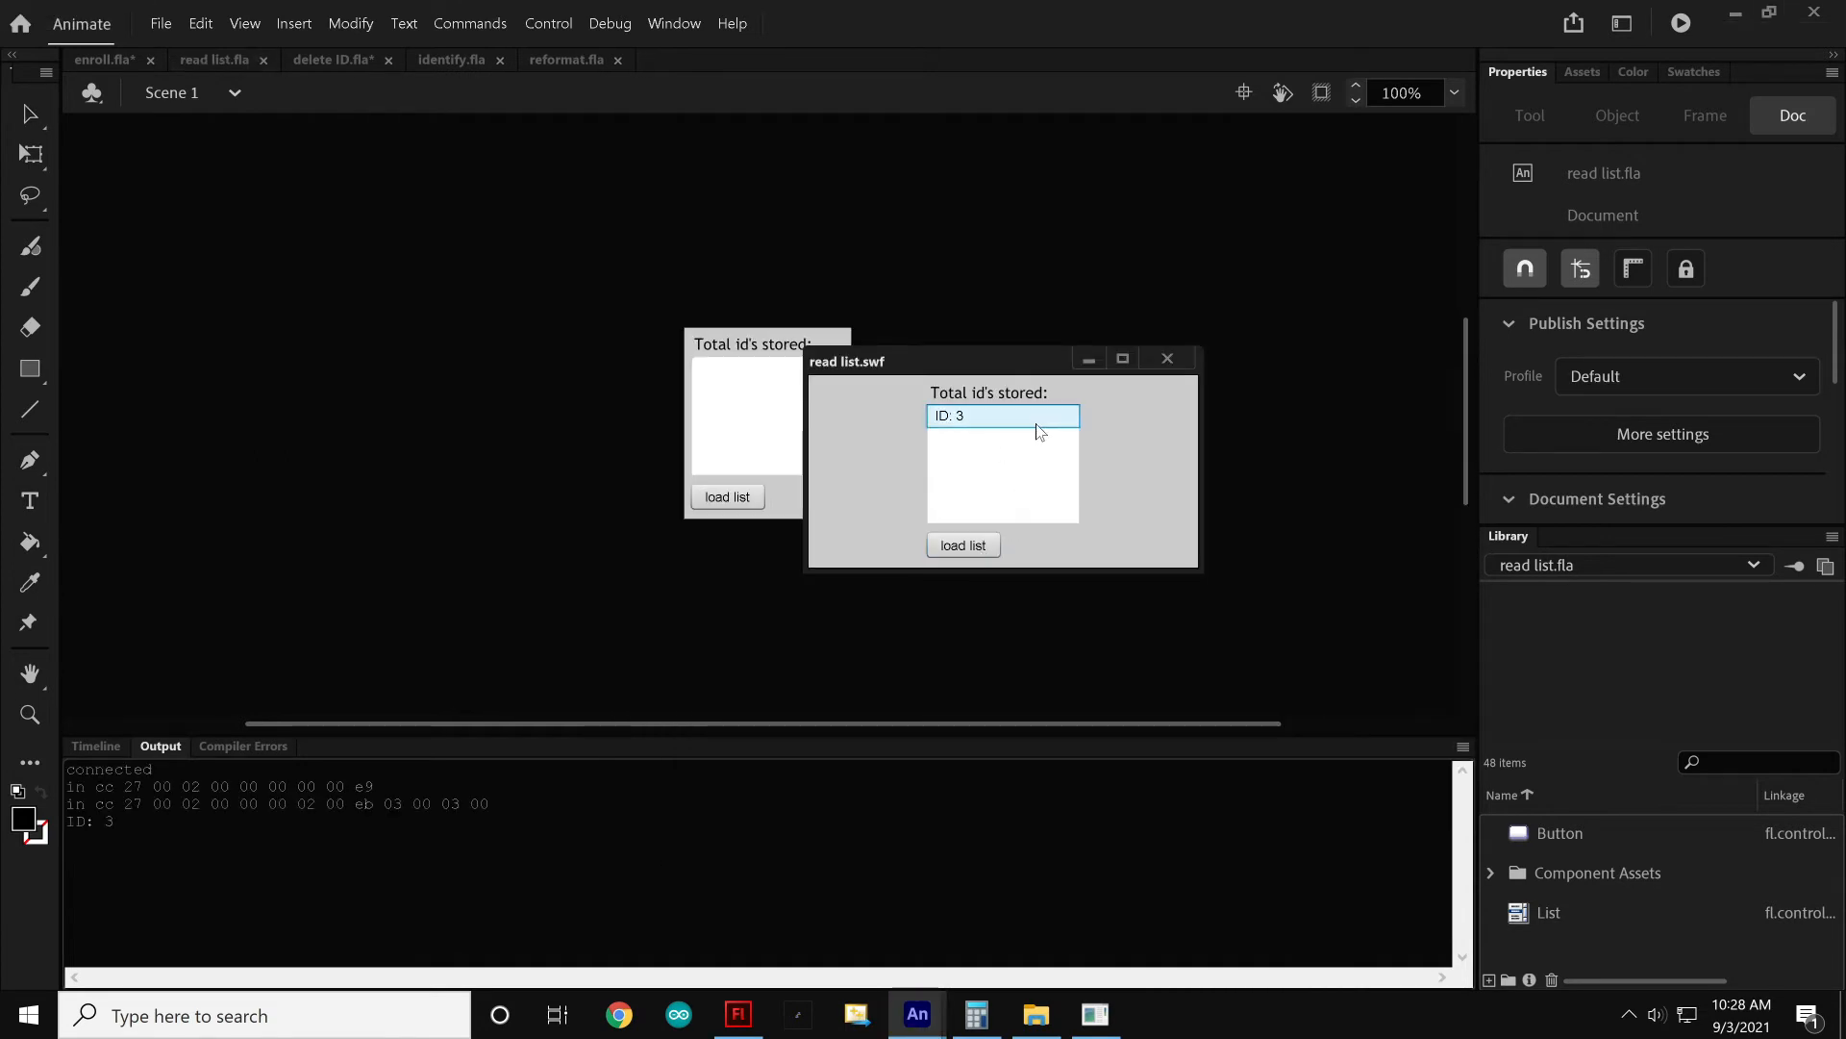
{"action": "left_click", "coordinate": [567, 58]}
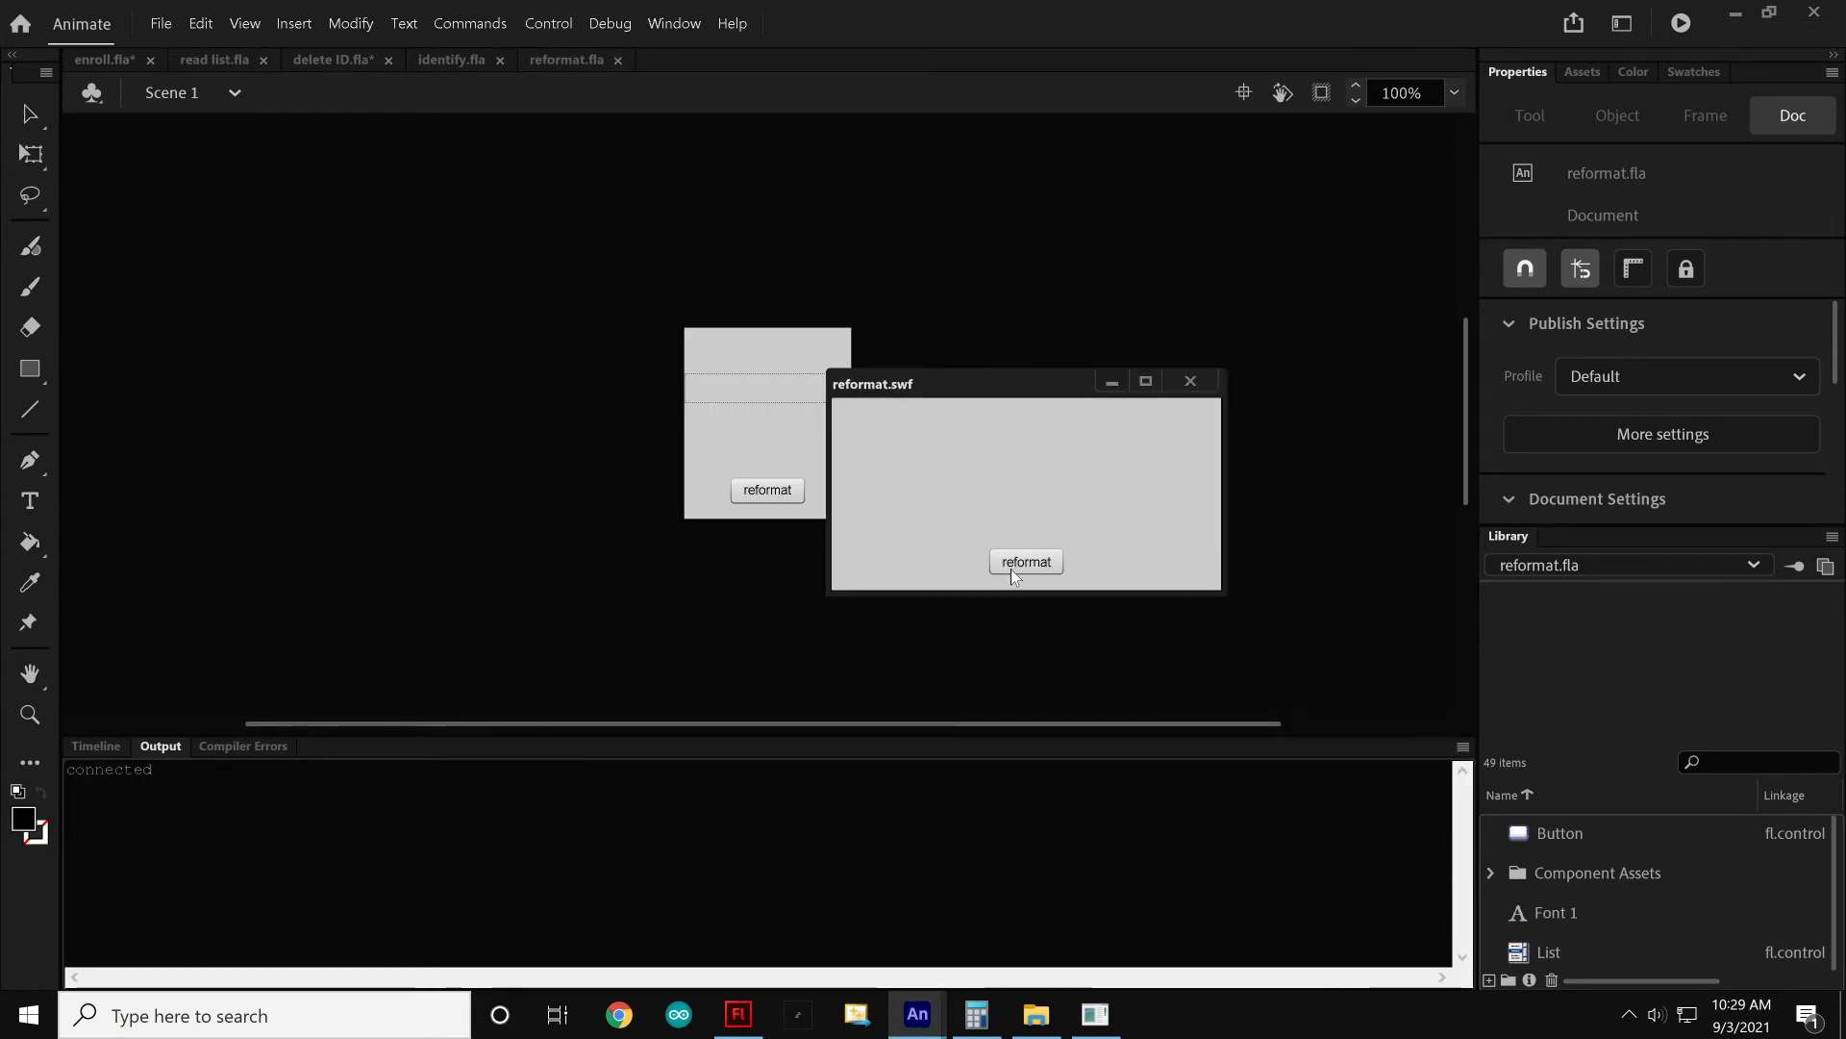
Reformat the module in reformat.swf, close the test, and click into the loop code
{"action": "left_click", "coordinate": [1026, 561]}
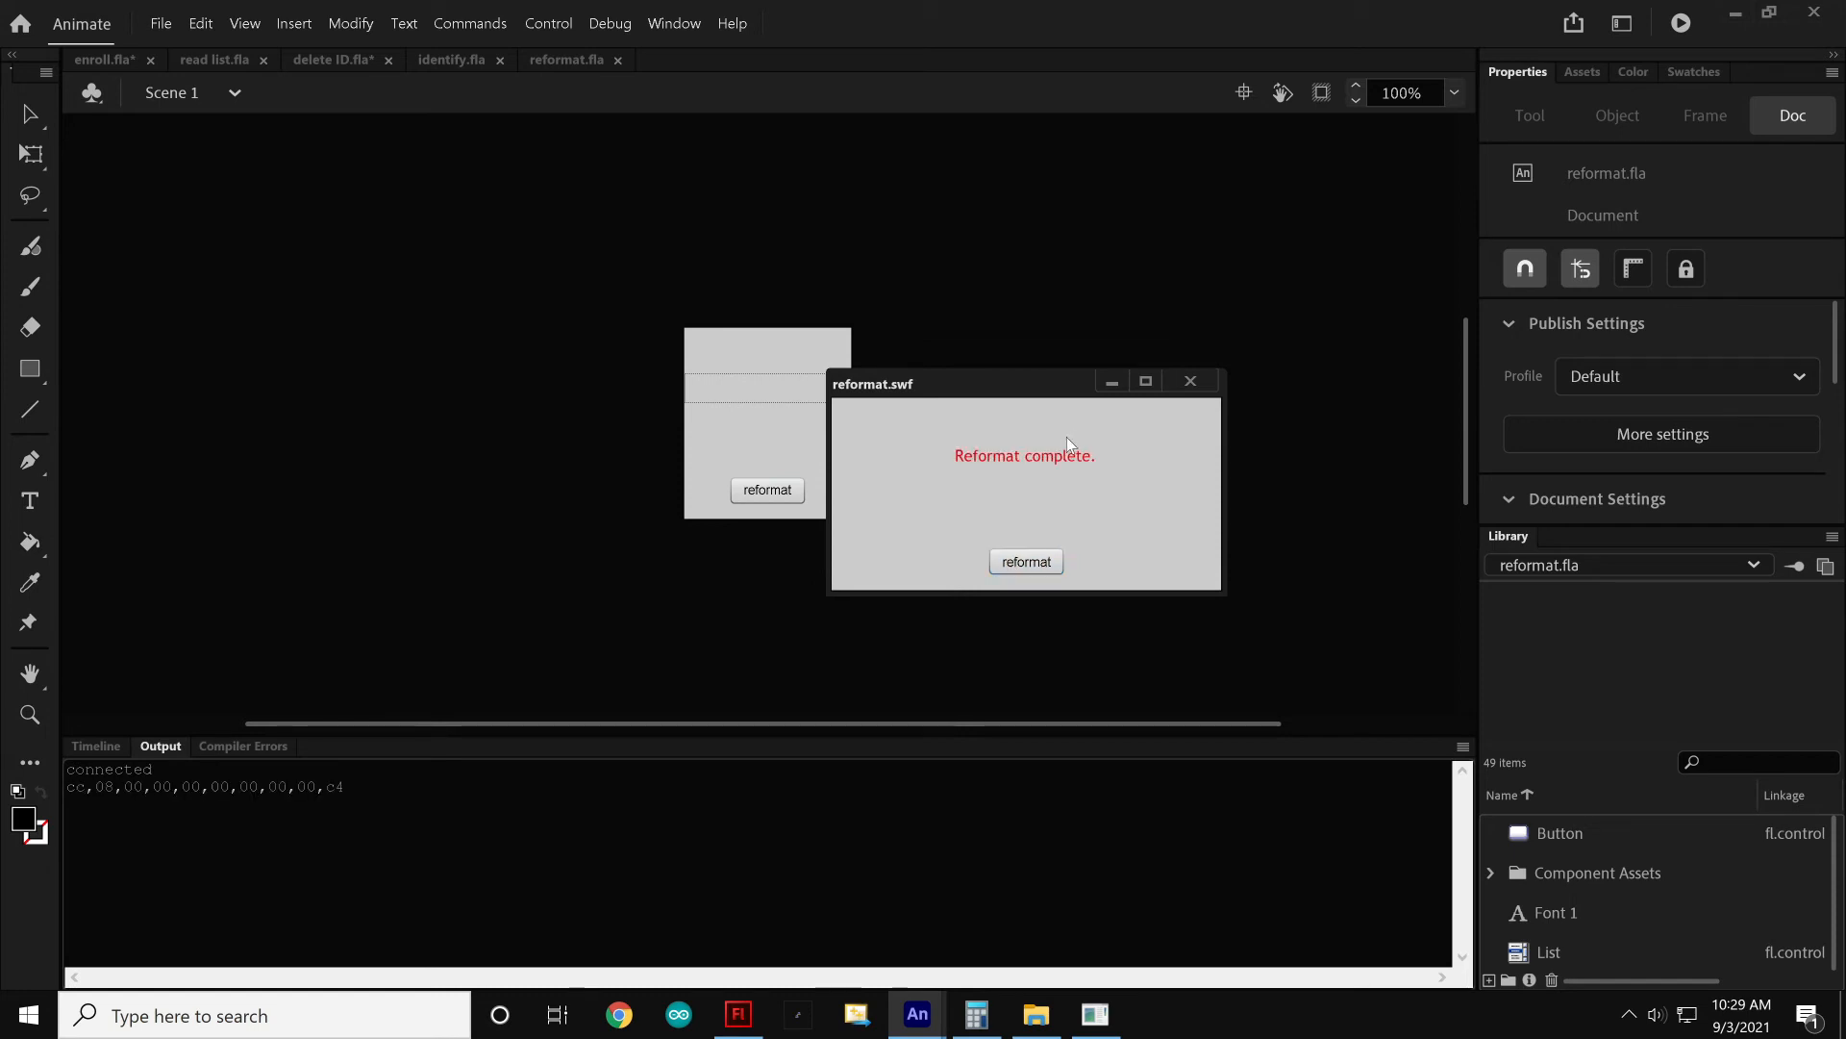
{"action": "left_click", "coordinate": [1190, 381]}
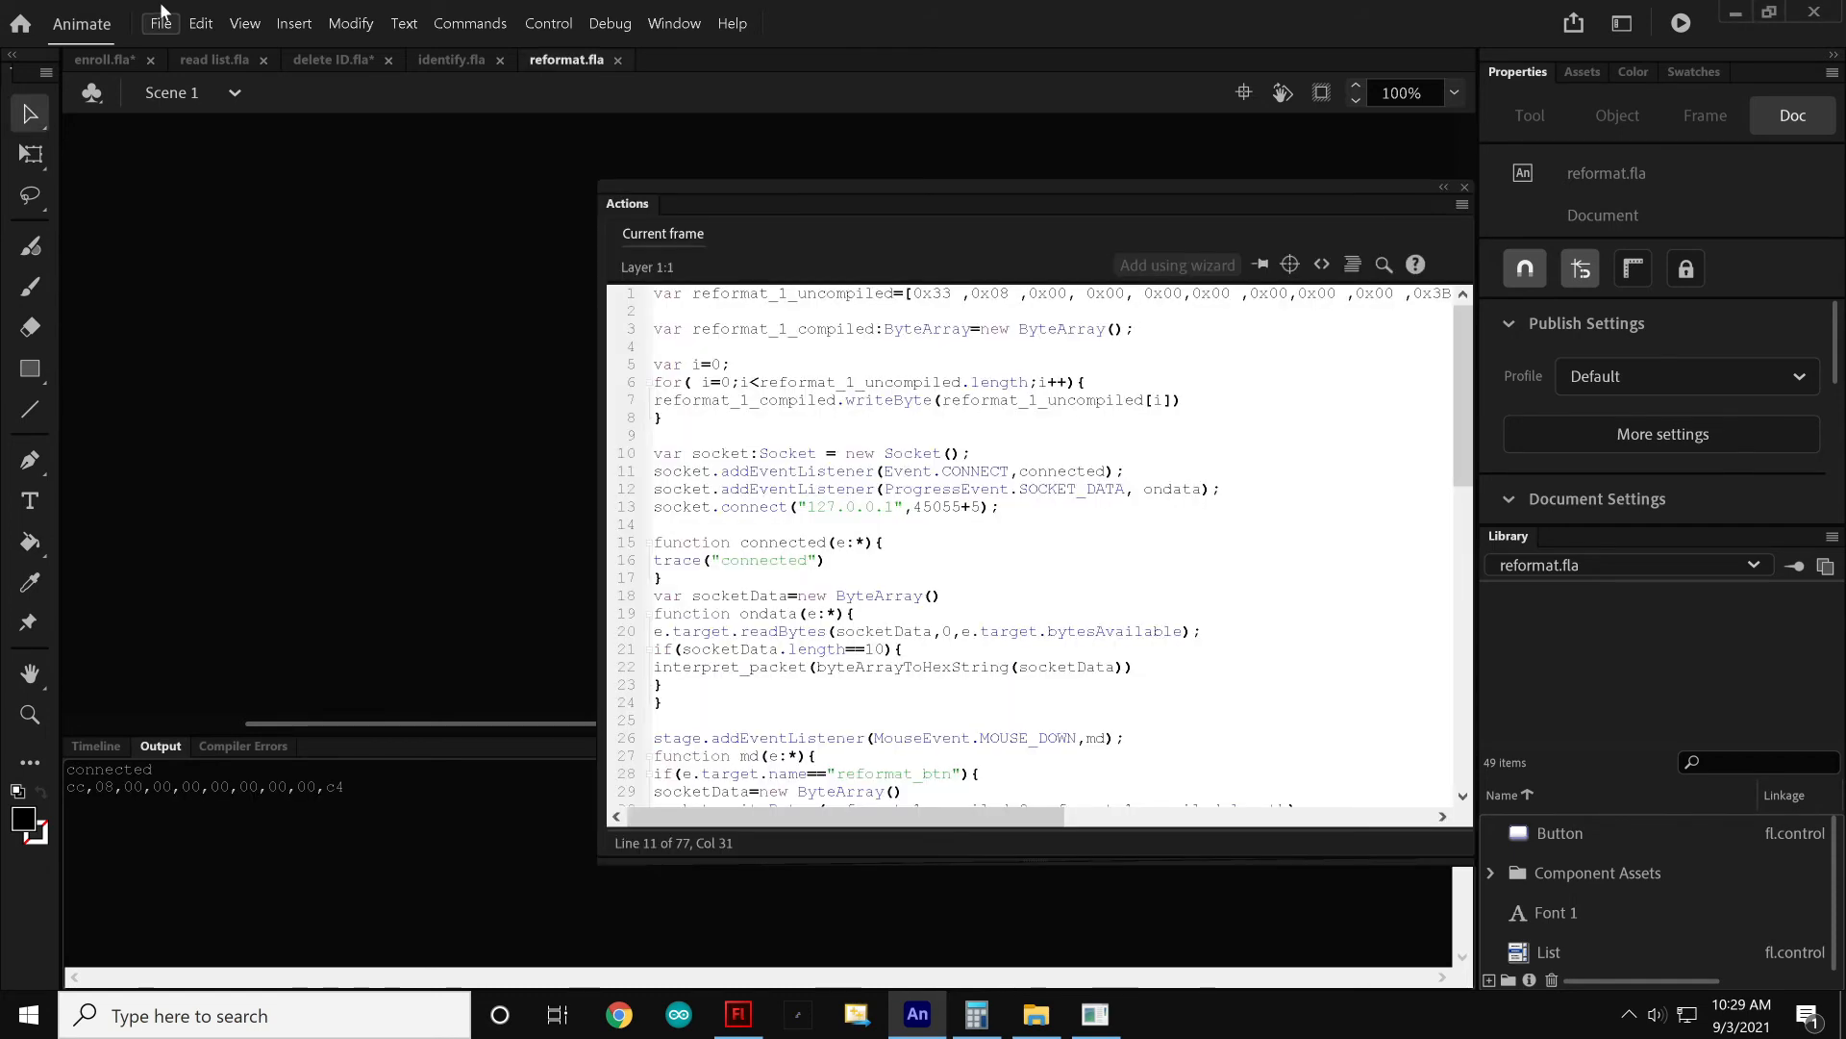
{"action": "left_click", "coordinate": [666, 419]}
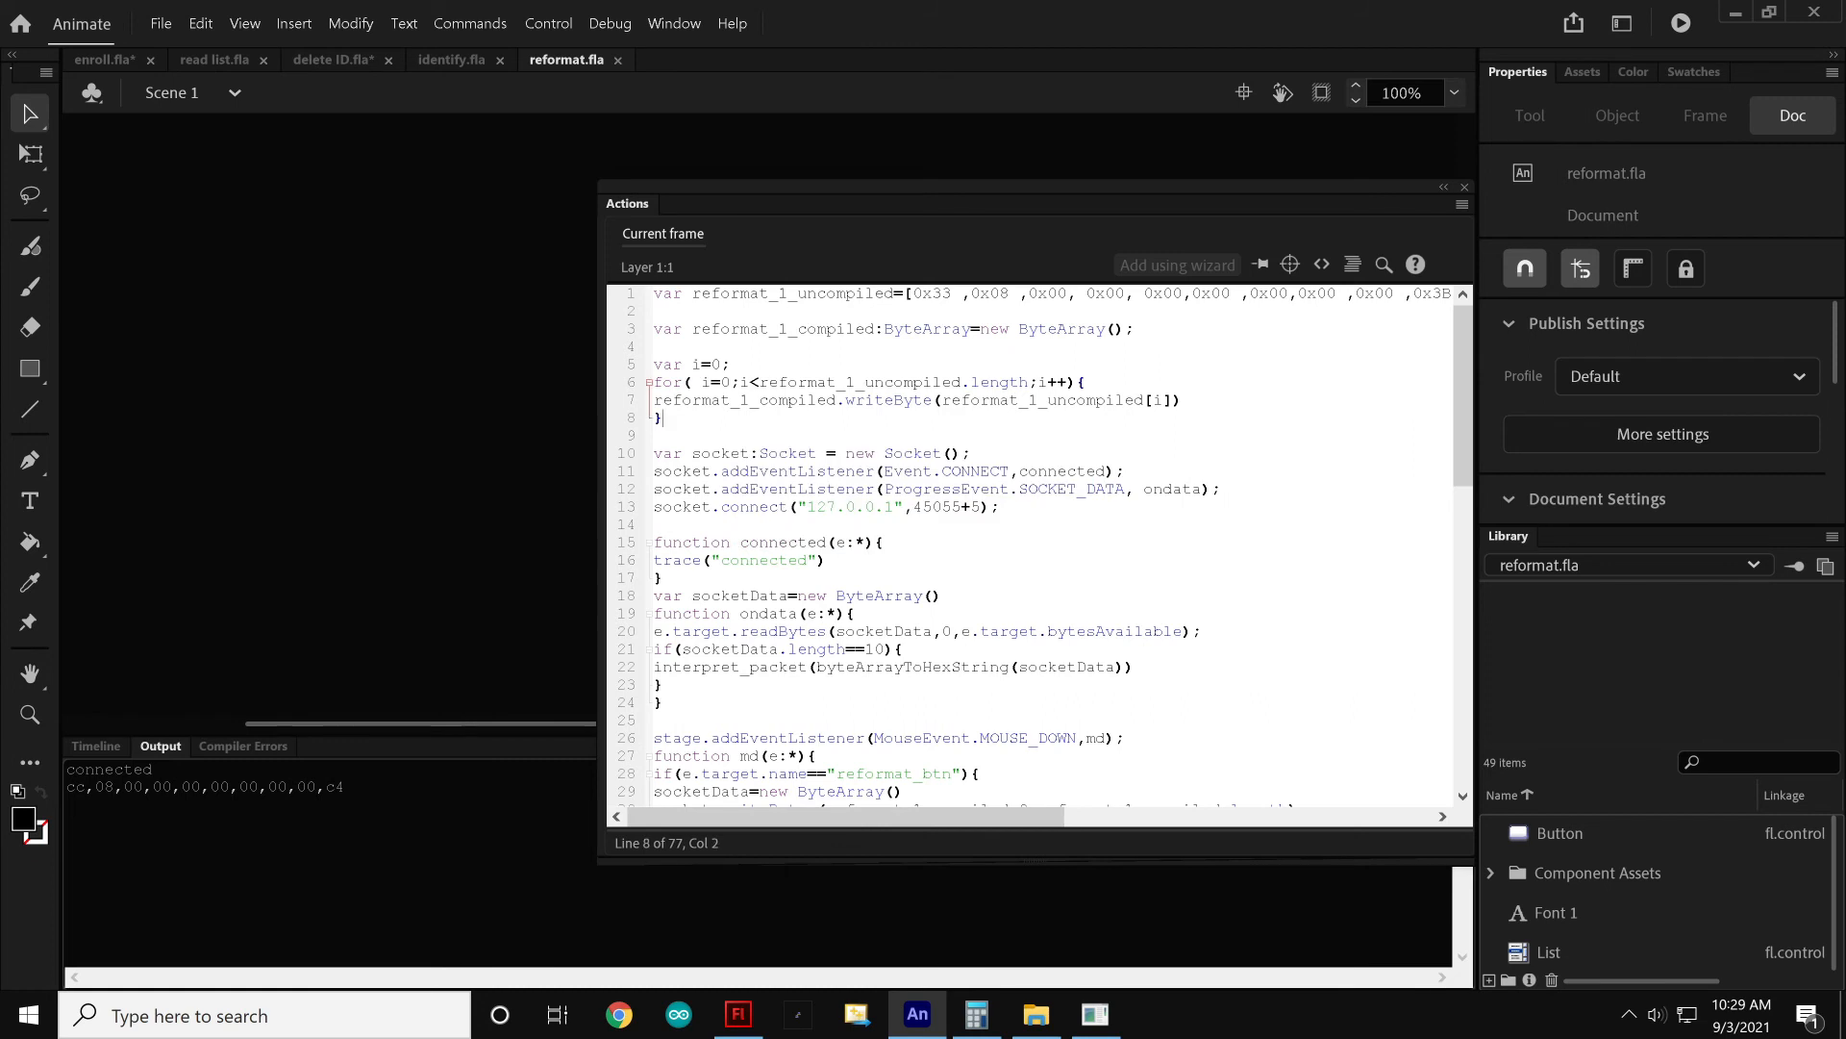